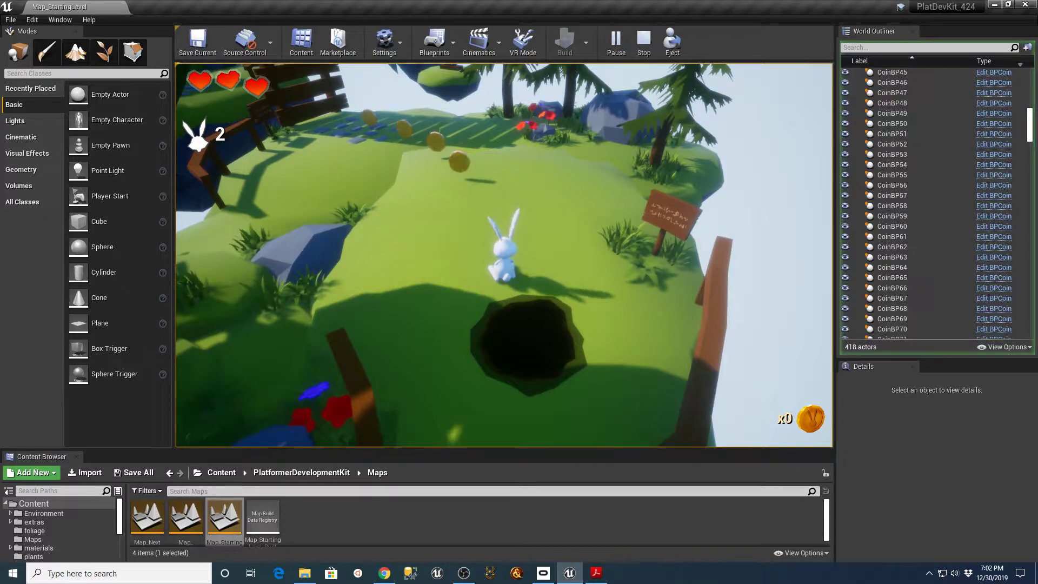
# Step: Look over the Platformer Development Kit video description, then return to Unreal and stop play
pyautogui.click(642, 41)
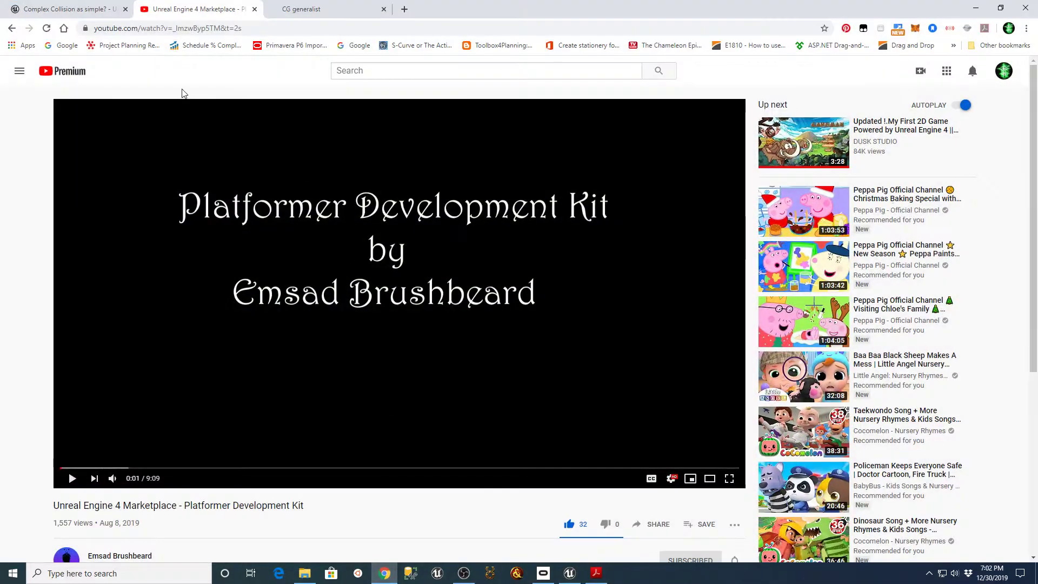
pyautogui.scroll(-3)
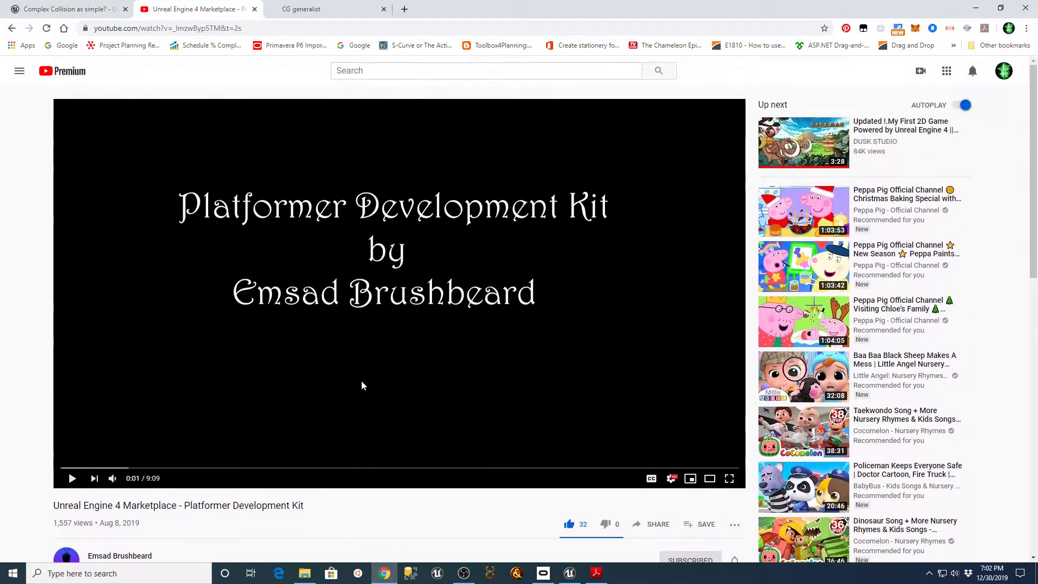
pyautogui.moveTo(596, 204)
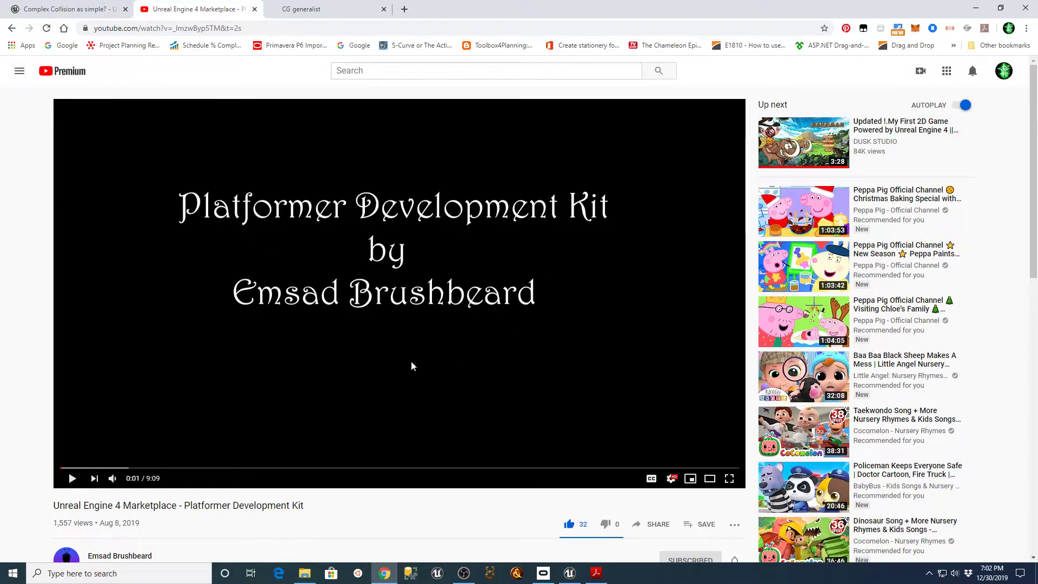
pyautogui.scroll(-3)
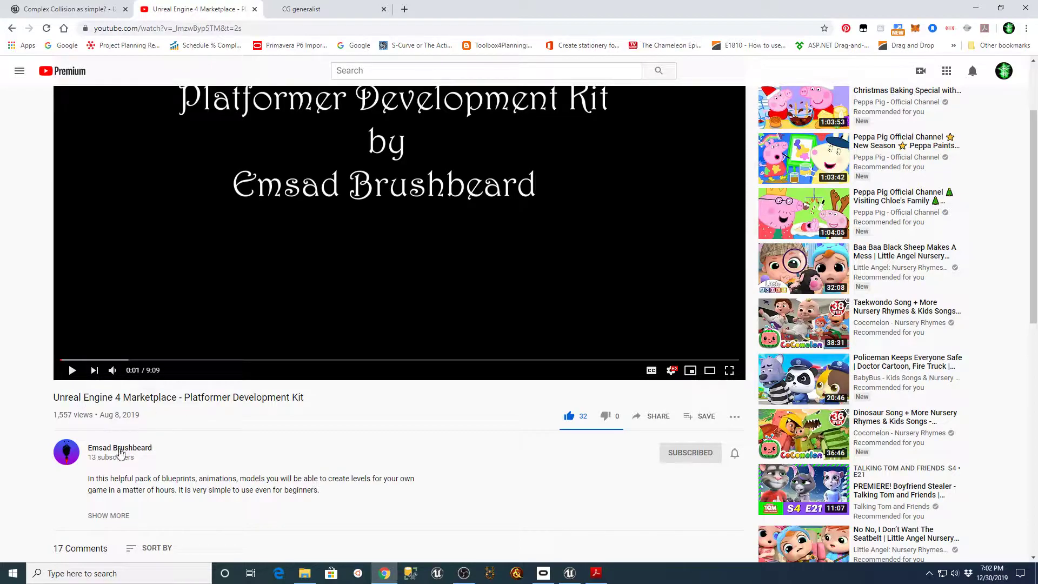
pyautogui.click(120, 447)
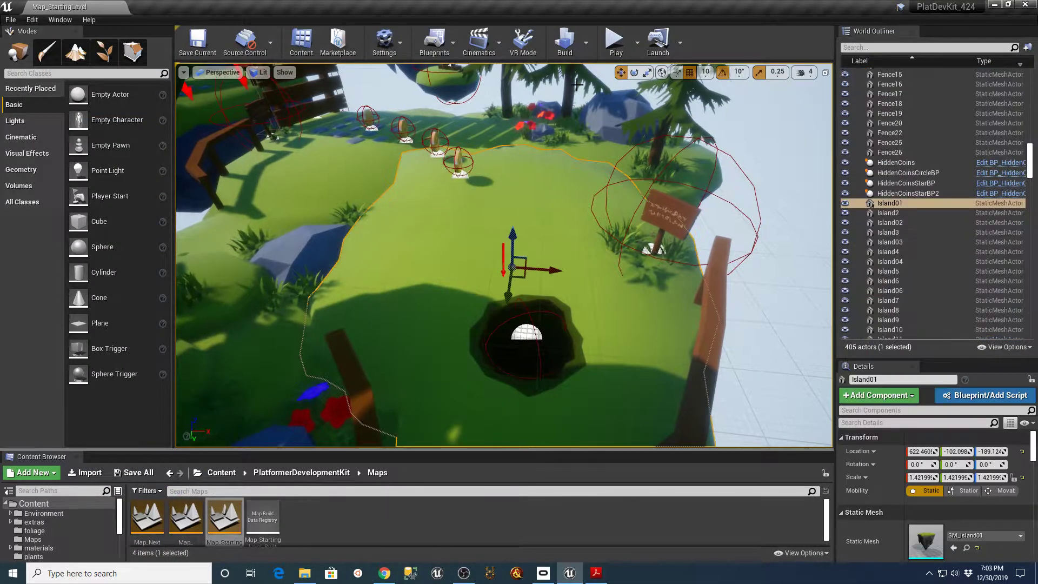
pyautogui.click(613, 38)
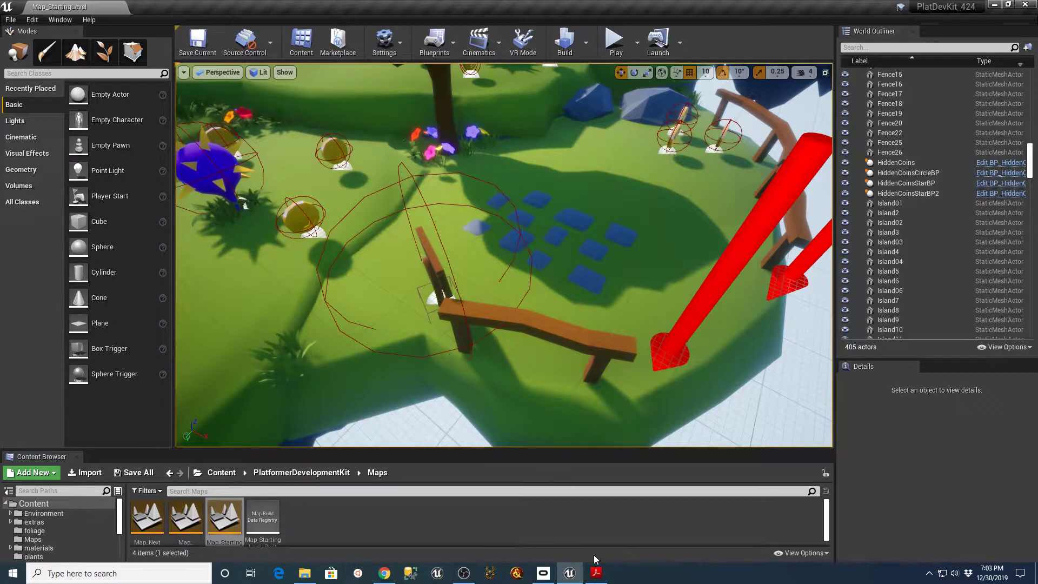
# Step: Read the Four Seasons EULA in Acrobat Reader and return to the Unreal editor
pyautogui.click(594, 573)
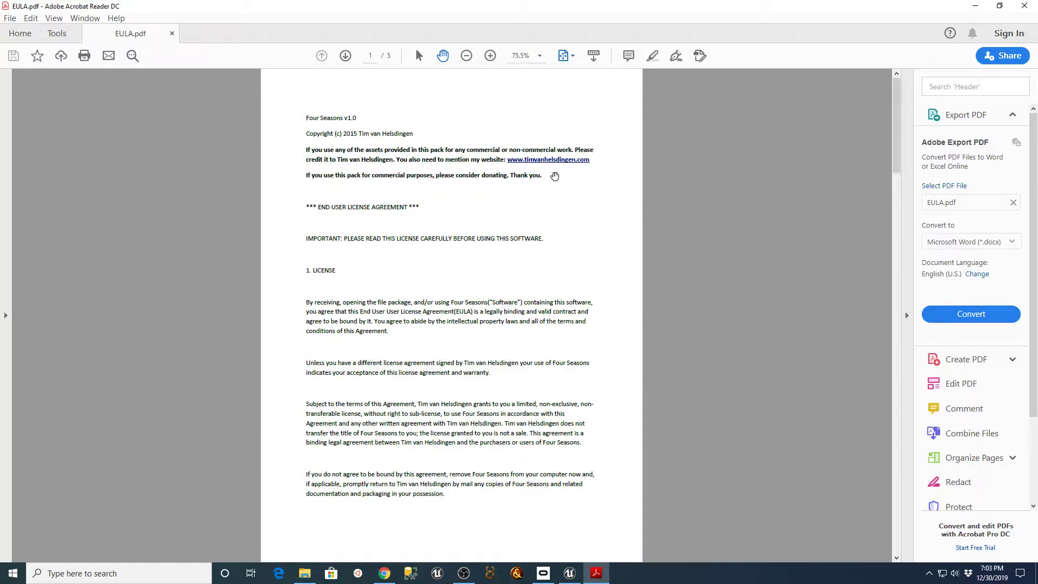
pyautogui.moveTo(535, 168)
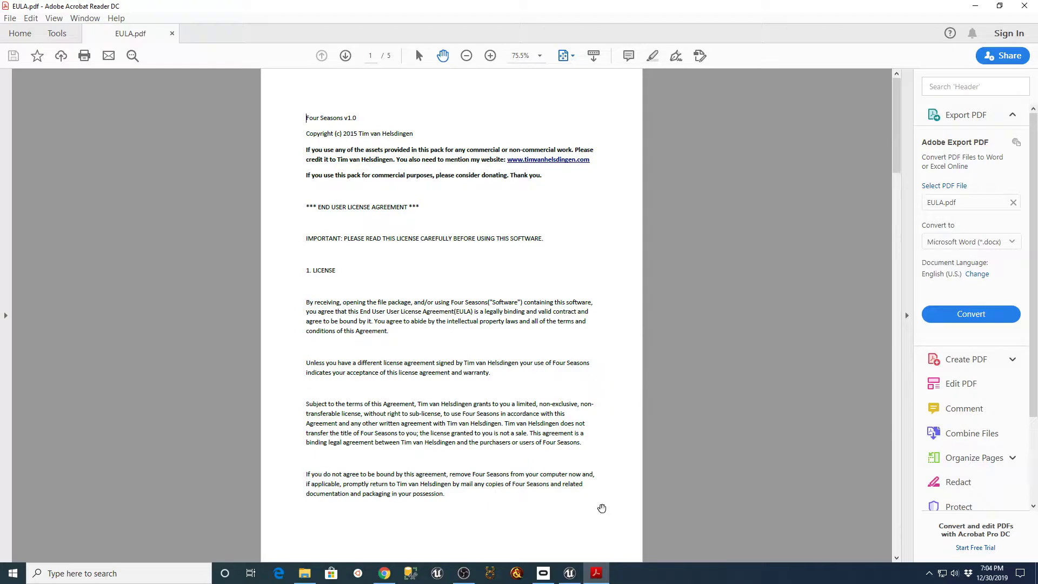
pyautogui.moveTo(745, 108)
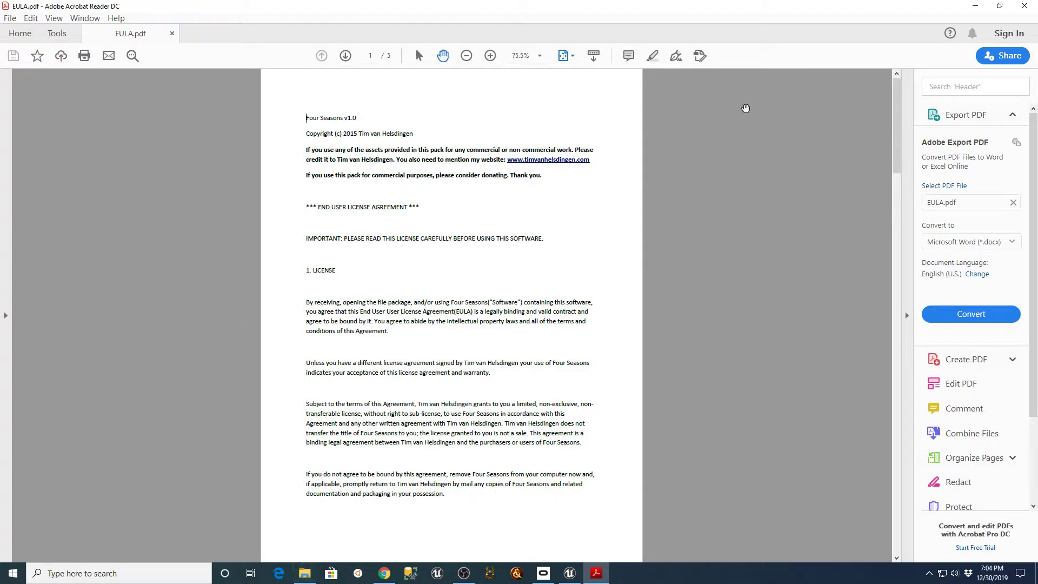
pyautogui.click(568, 573)
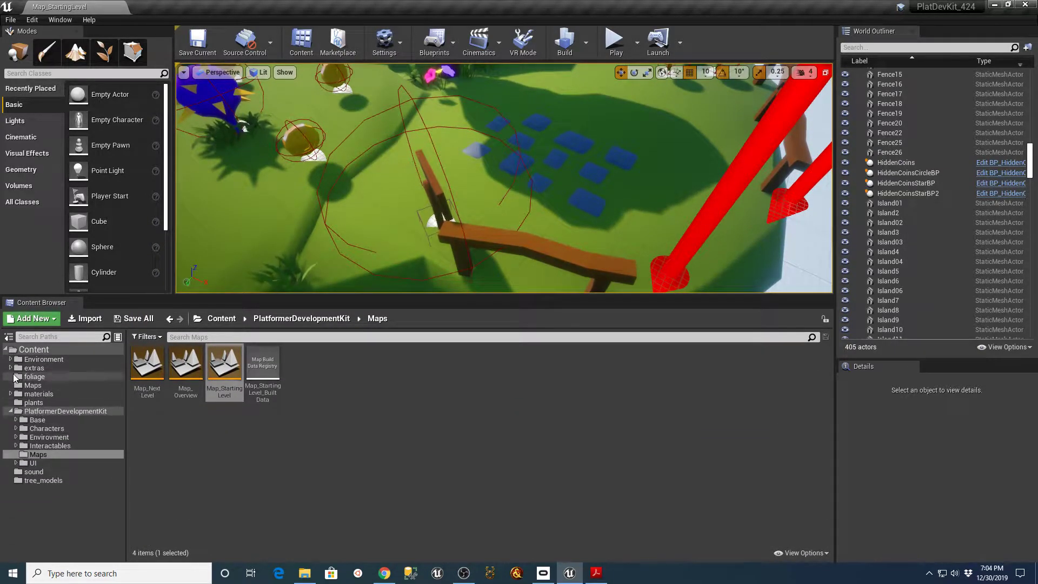
# Step: Load the 4-seasons map from Content > Maps and browse to the Environment folder
pyautogui.click(31, 384)
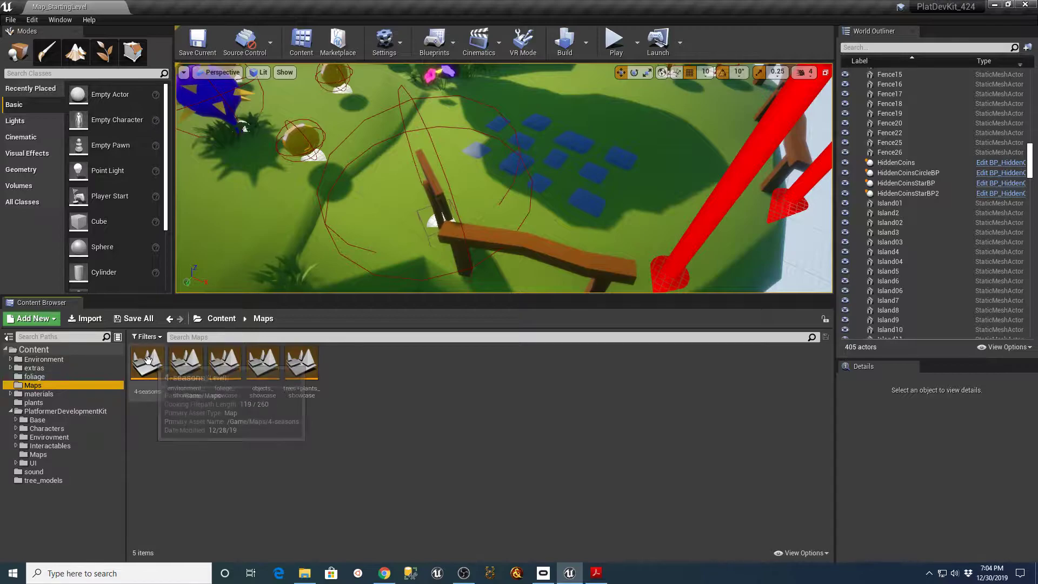
pyautogui.doubleClick(146, 361)
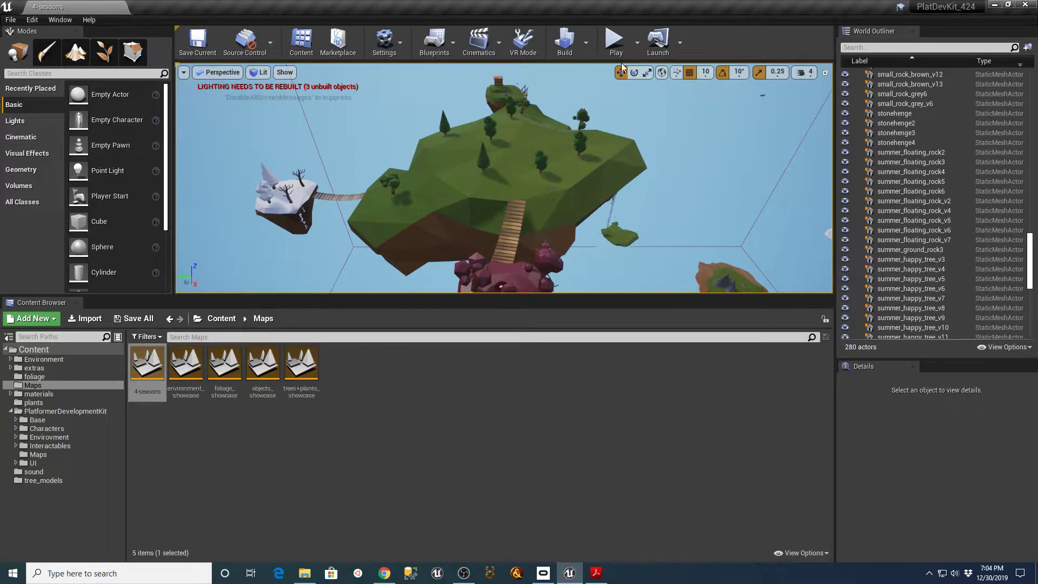
pyautogui.click(614, 38)
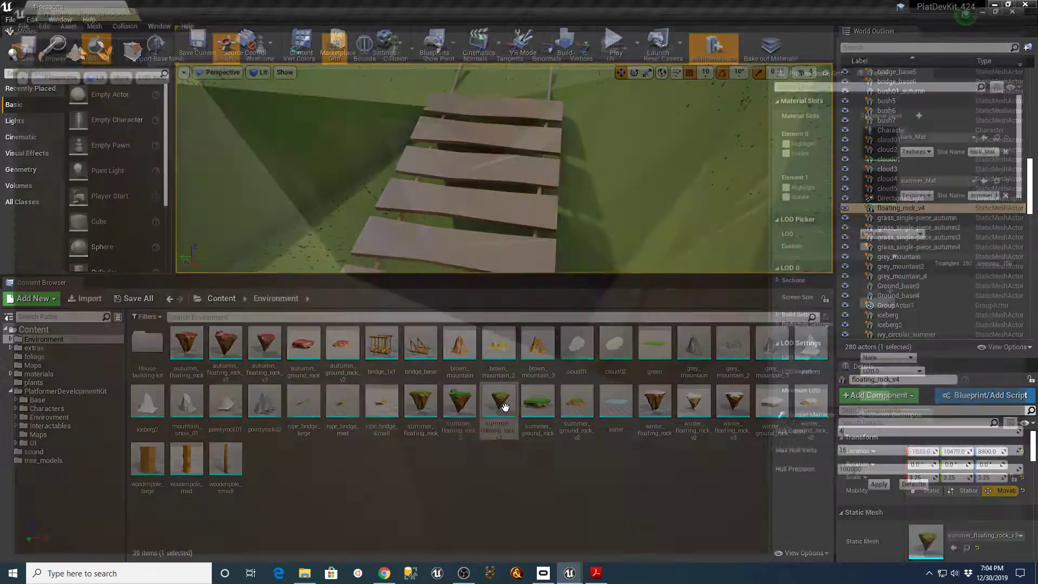
# Step: Bring summer_floating_rock_v3 into the mesh editor with its collision shape displayed
pyautogui.doubleClick(497, 403)
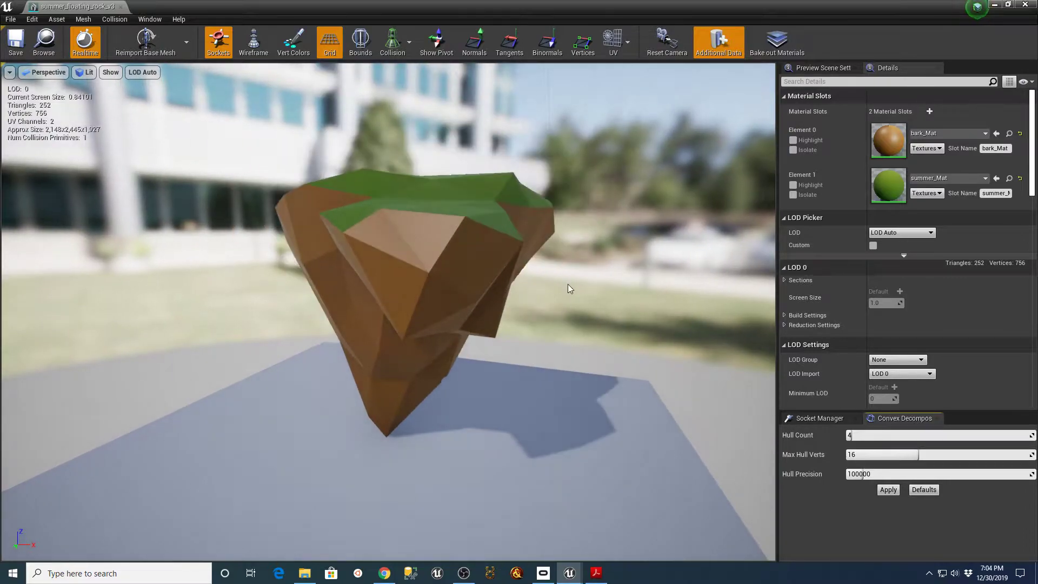
pyautogui.click(391, 42)
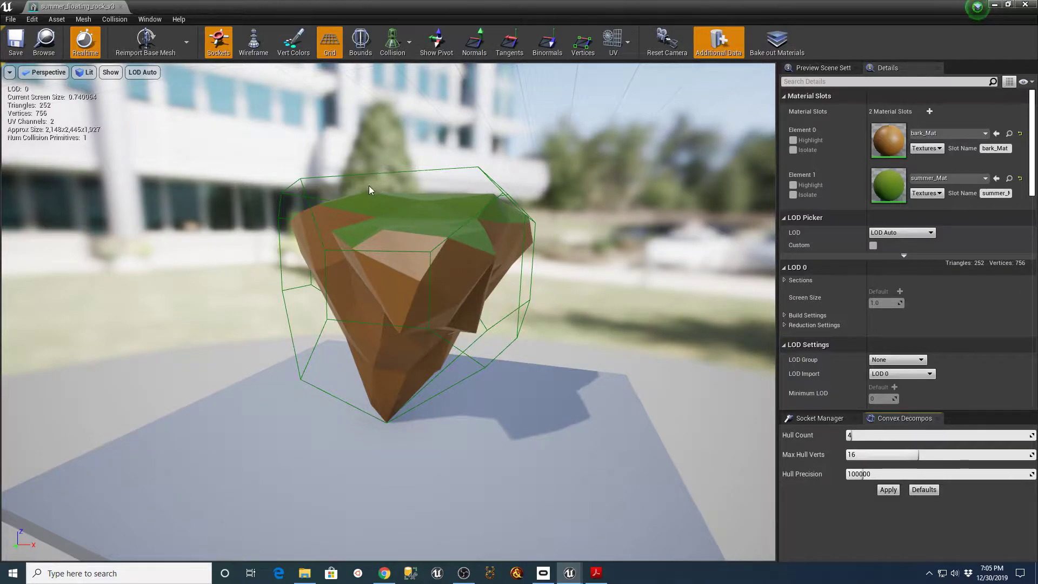
pyautogui.moveTo(320, 209)
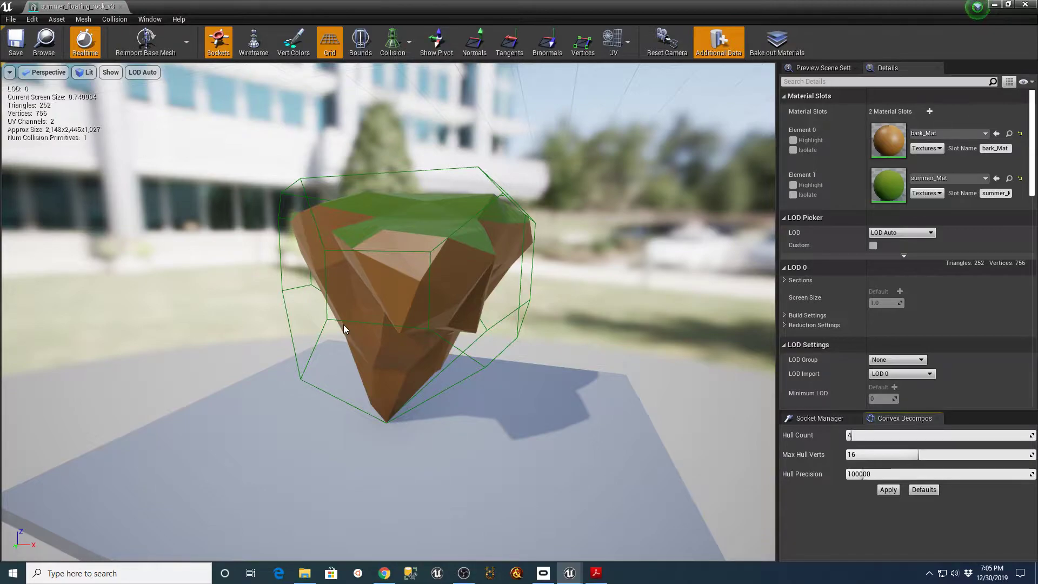
pyautogui.moveTo(537, 190)
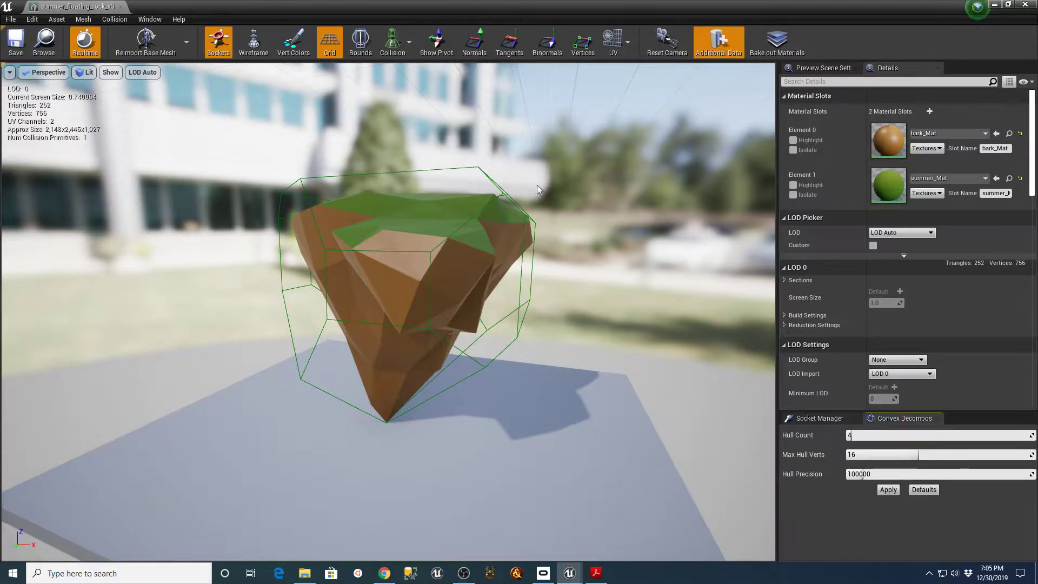
pyautogui.moveTo(364, 110)
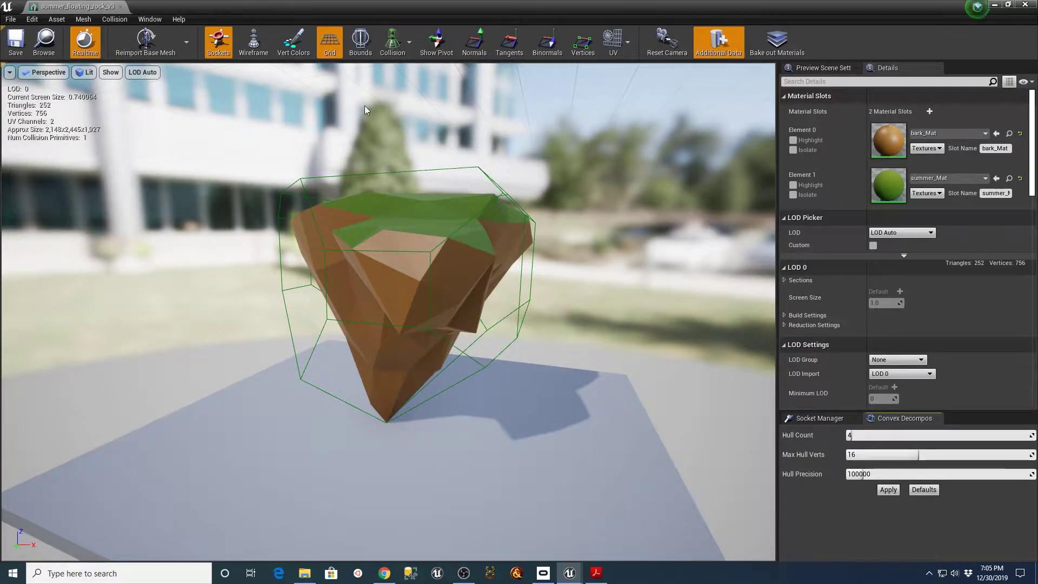
pyautogui.moveTo(83, 18)
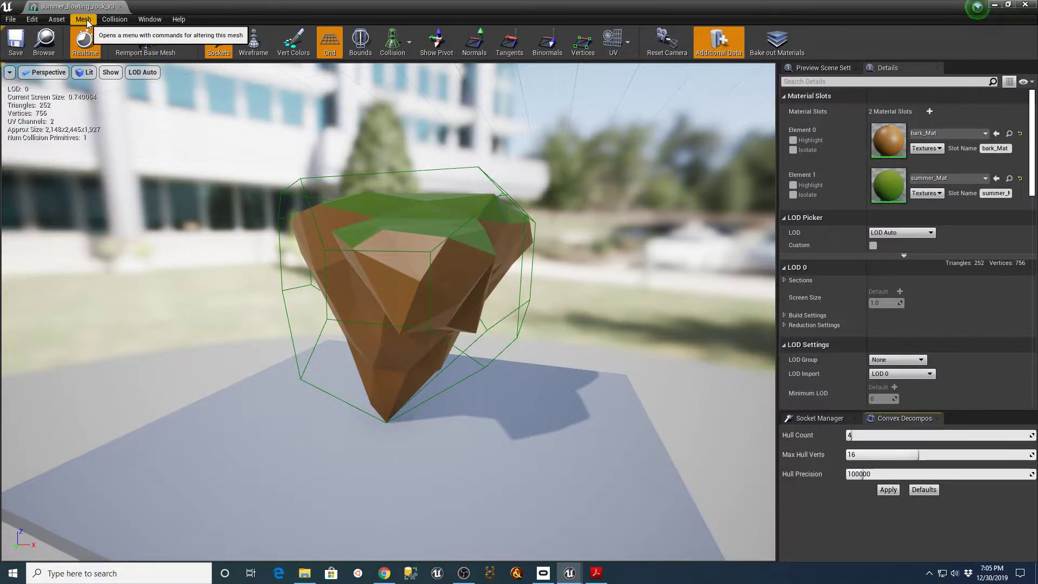
# Step: Remove the rock's existing collision and add a 26DOP simplified collision hull
pyautogui.click(114, 19)
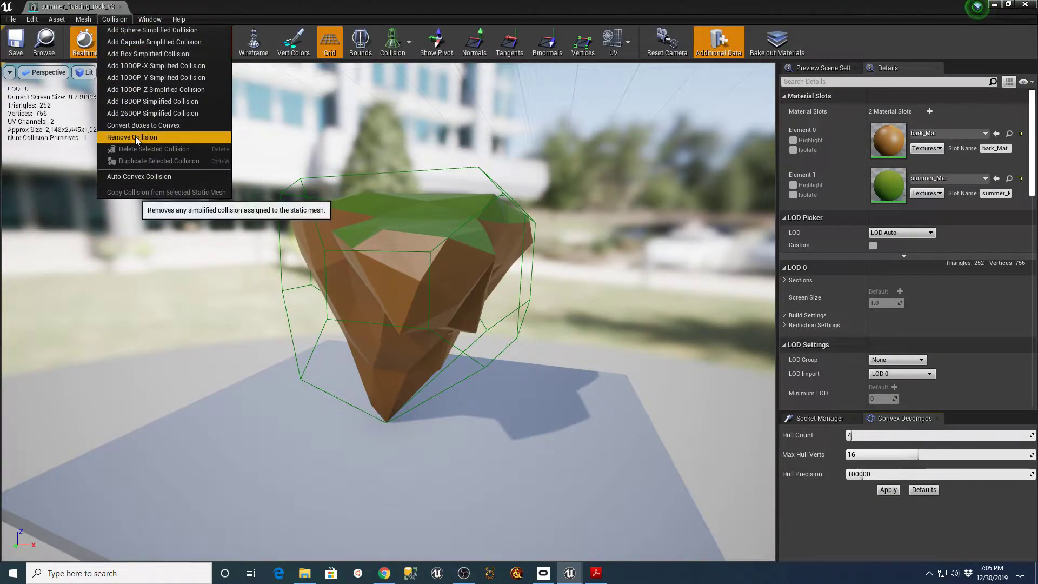
pyautogui.click(132, 137)
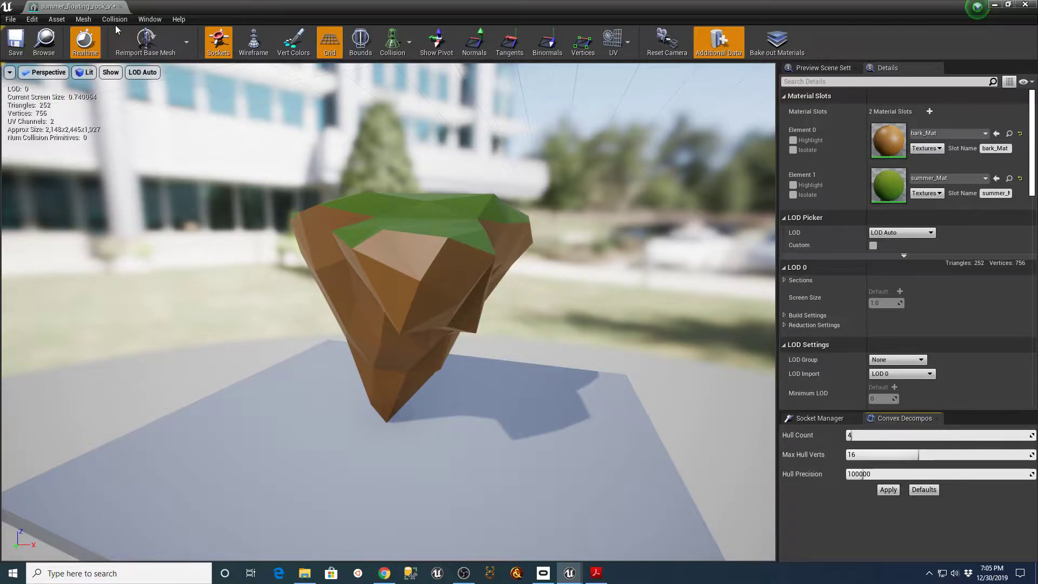
pyautogui.click(114, 19)
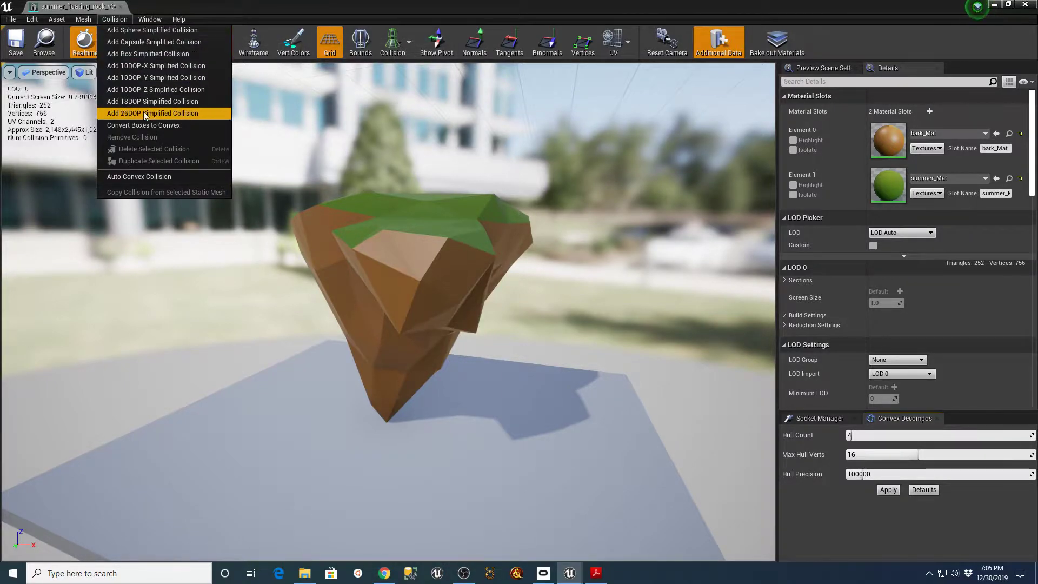
pyautogui.click(152, 113)
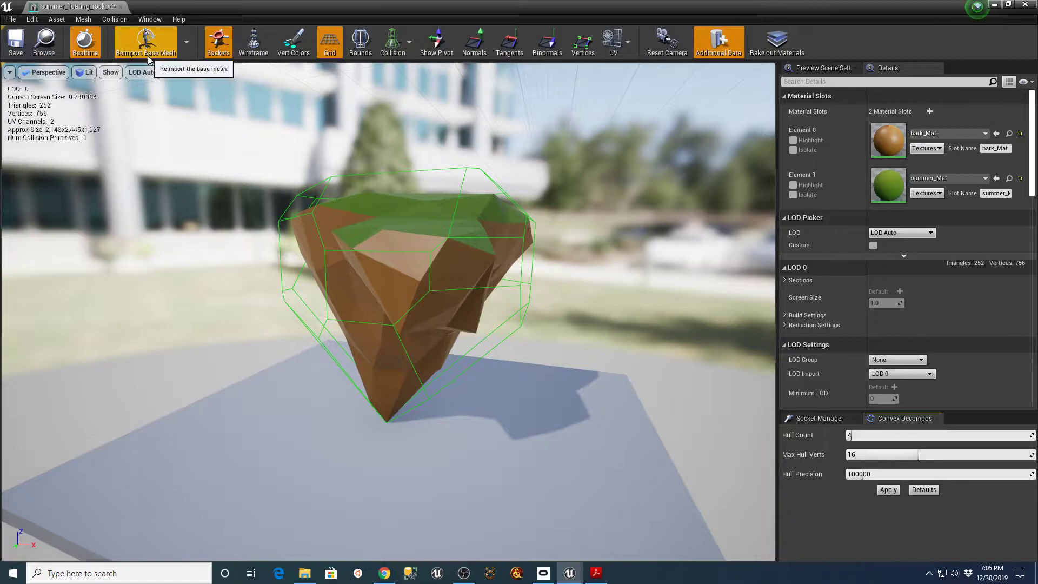
# Step: Remove the rock's simplified collision, display its complex collision, and select the placed rock in the level
pyautogui.click(113, 19)
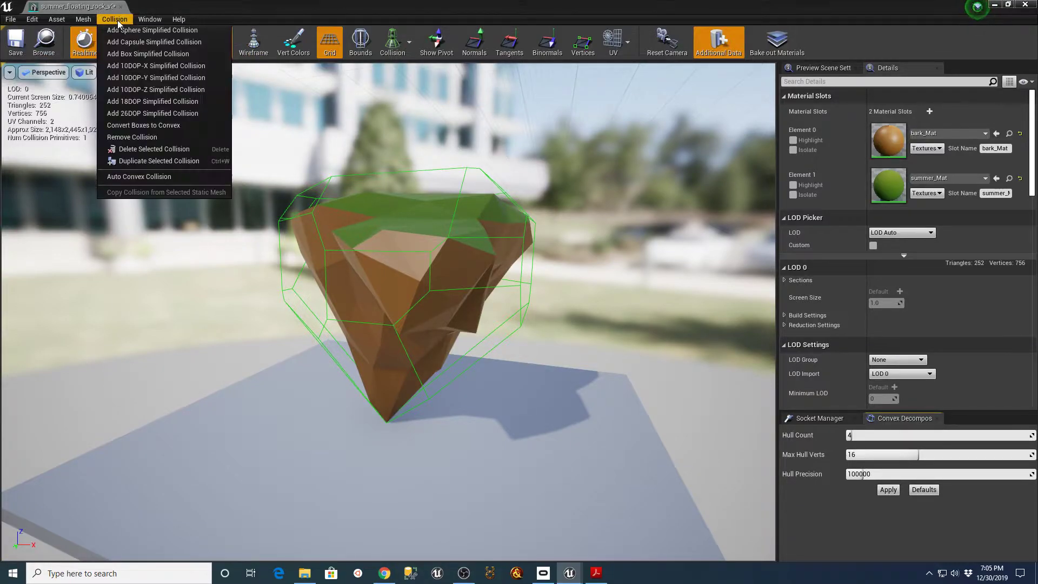
pyautogui.moveTo(132, 137)
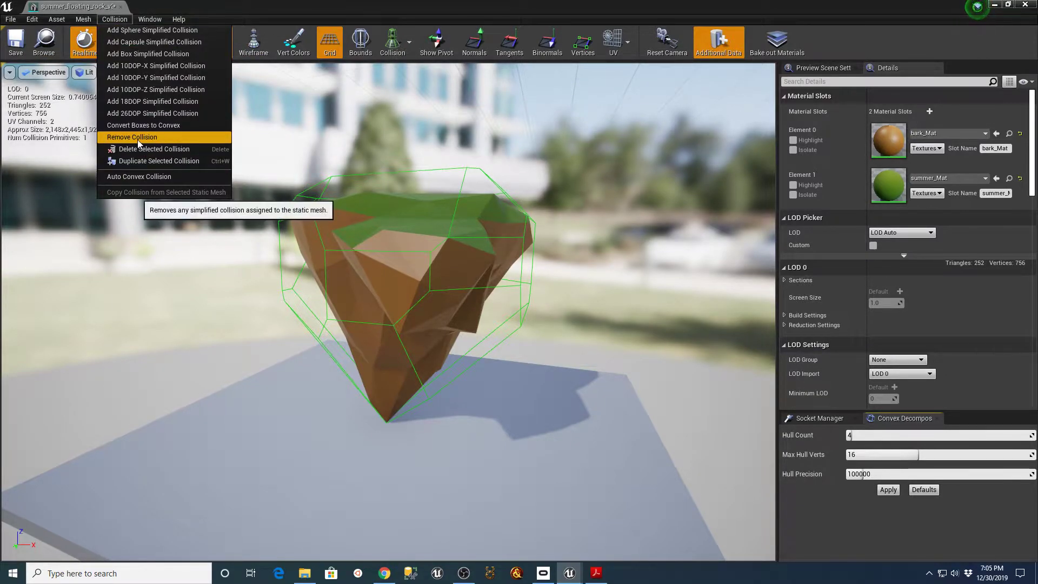
pyautogui.click(132, 137)
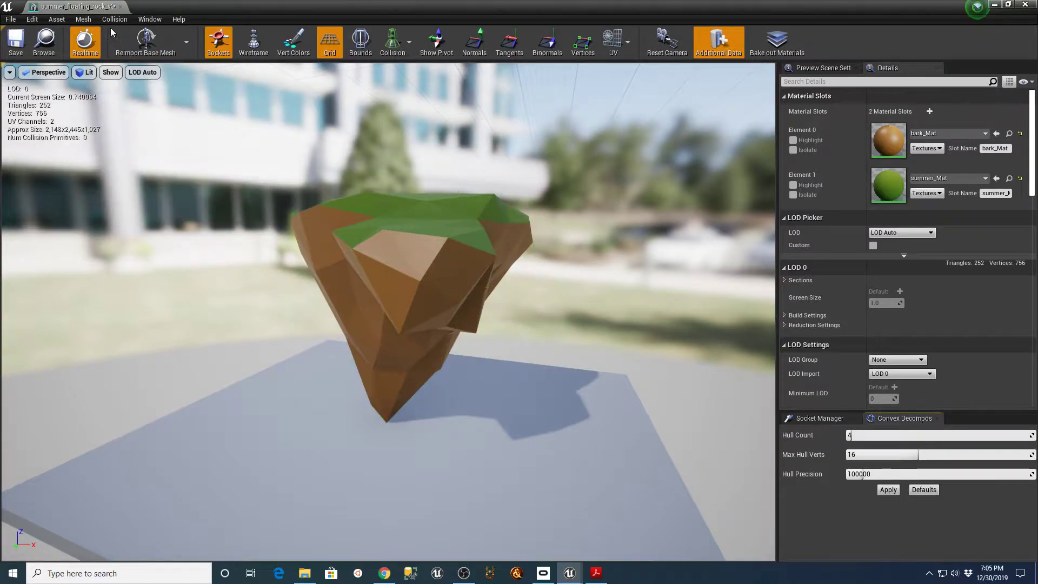
pyautogui.moveTo(169, 181)
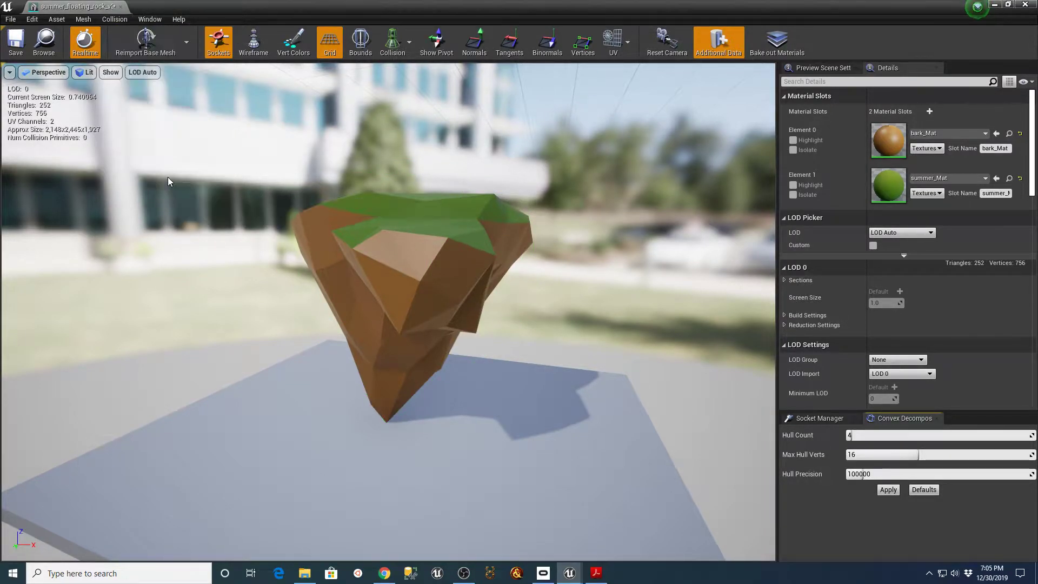
pyautogui.click(391, 42)
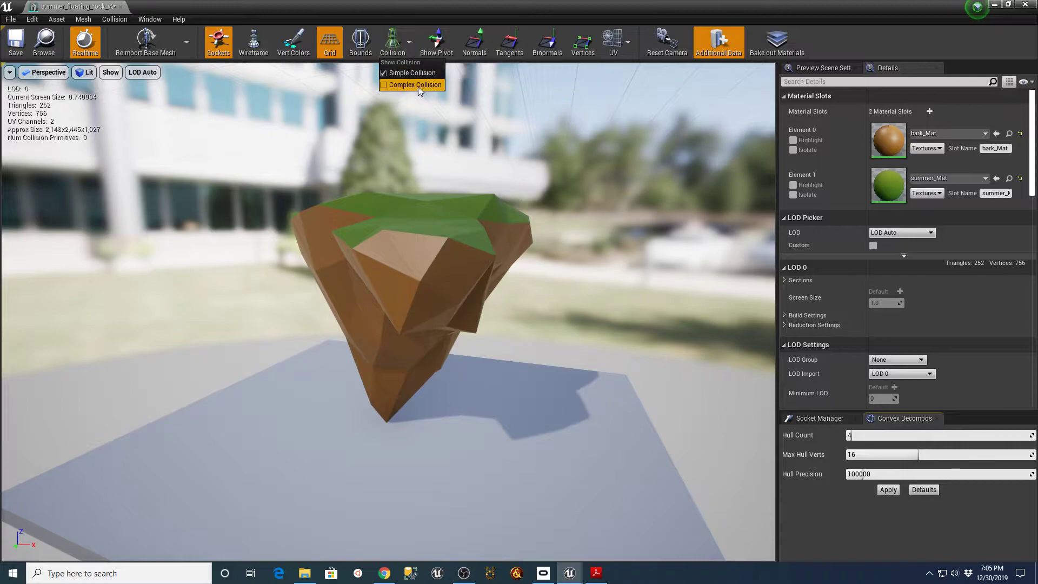
pyautogui.click(415, 84)
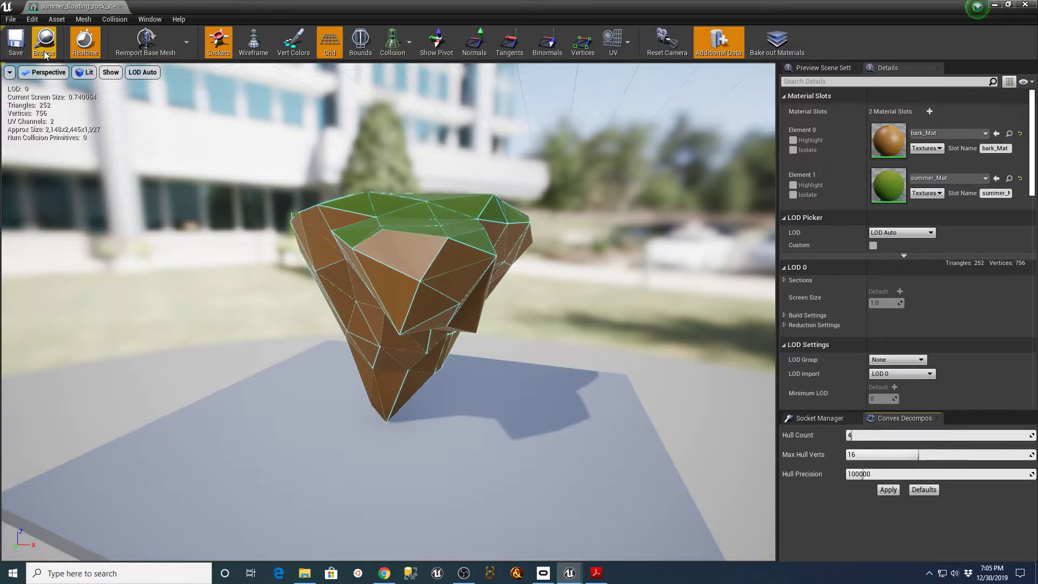
pyautogui.moveTo(120, 8)
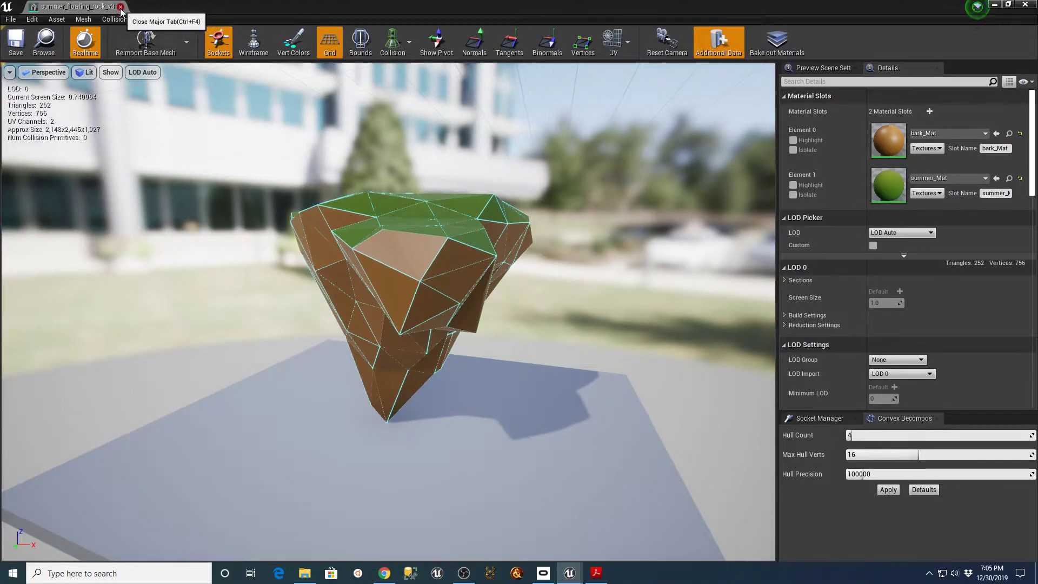
pyautogui.click(121, 8)
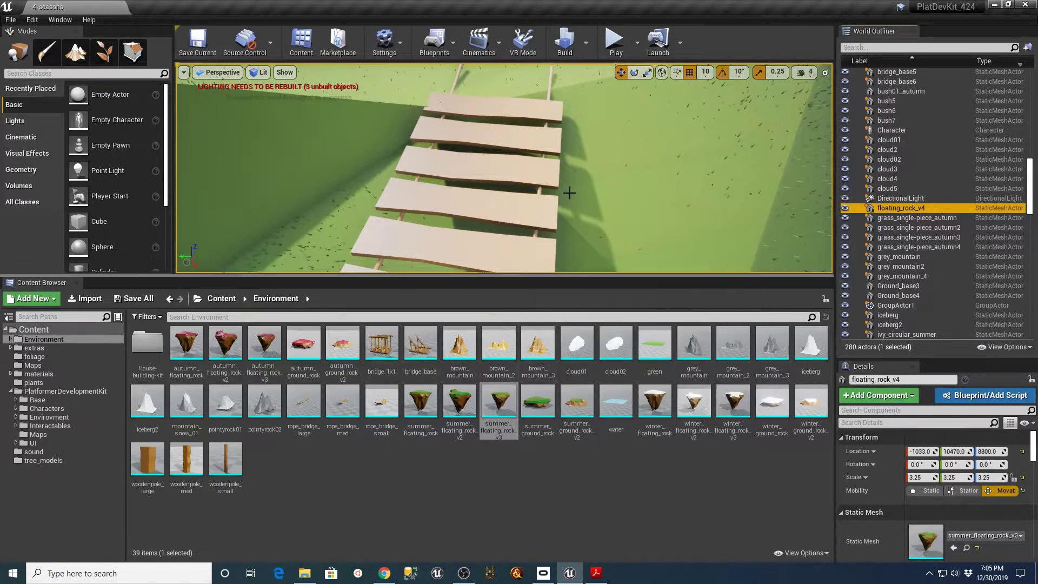
pyautogui.click(612, 39)
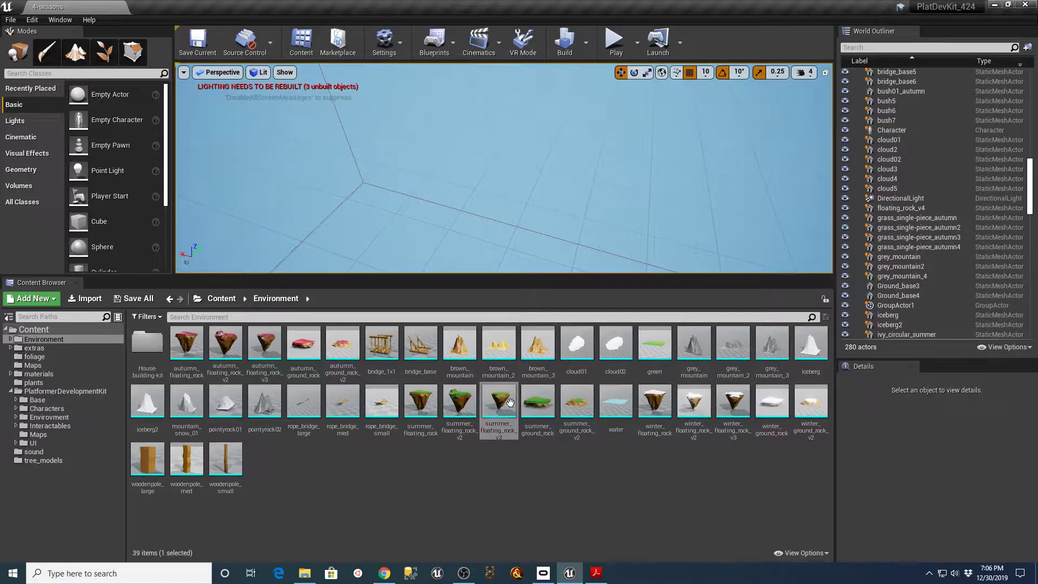
pyautogui.doubleClick(497, 404)
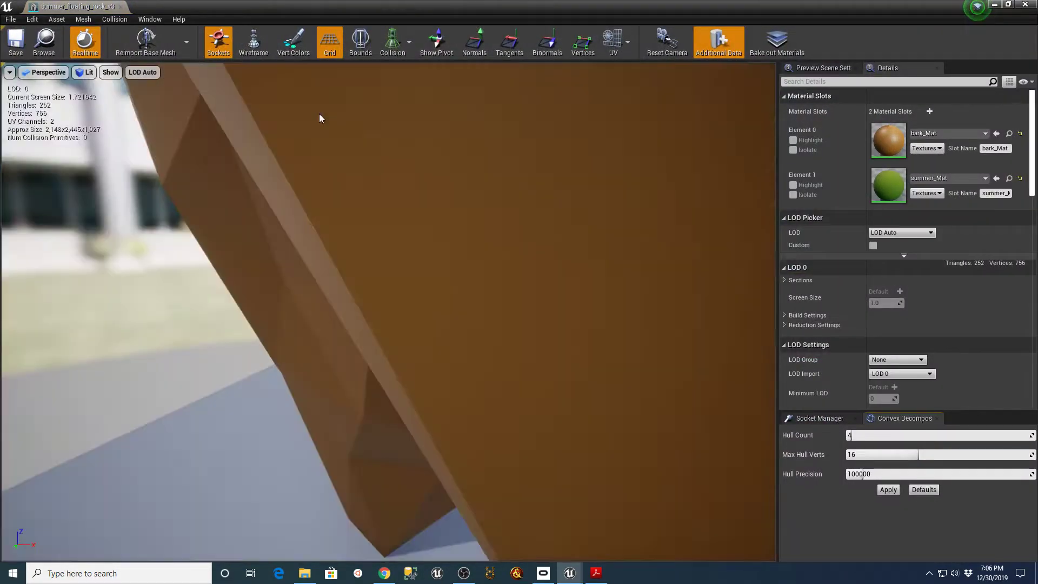
pyautogui.click(113, 19)
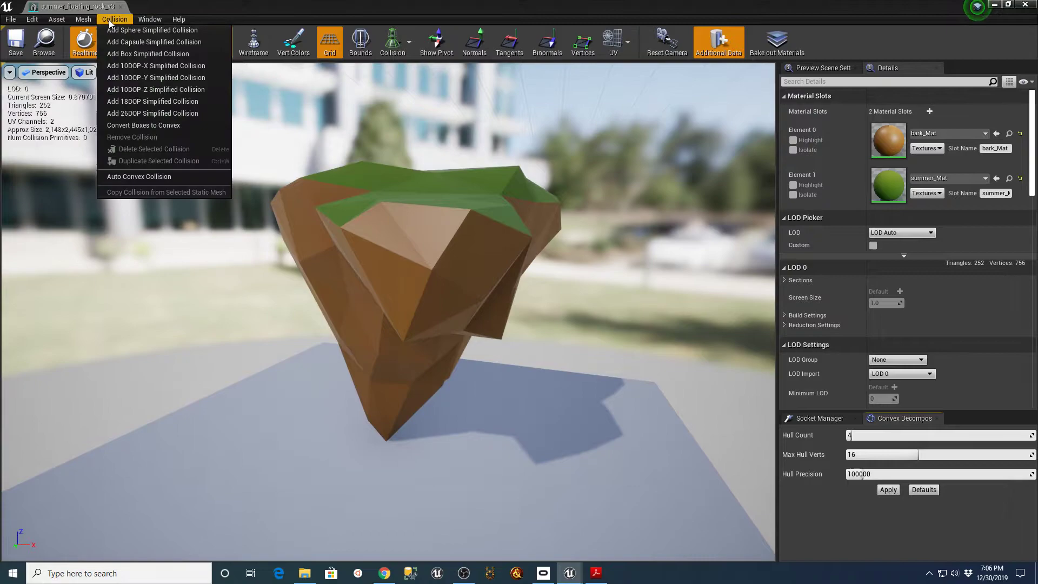
pyautogui.moveTo(132, 137)
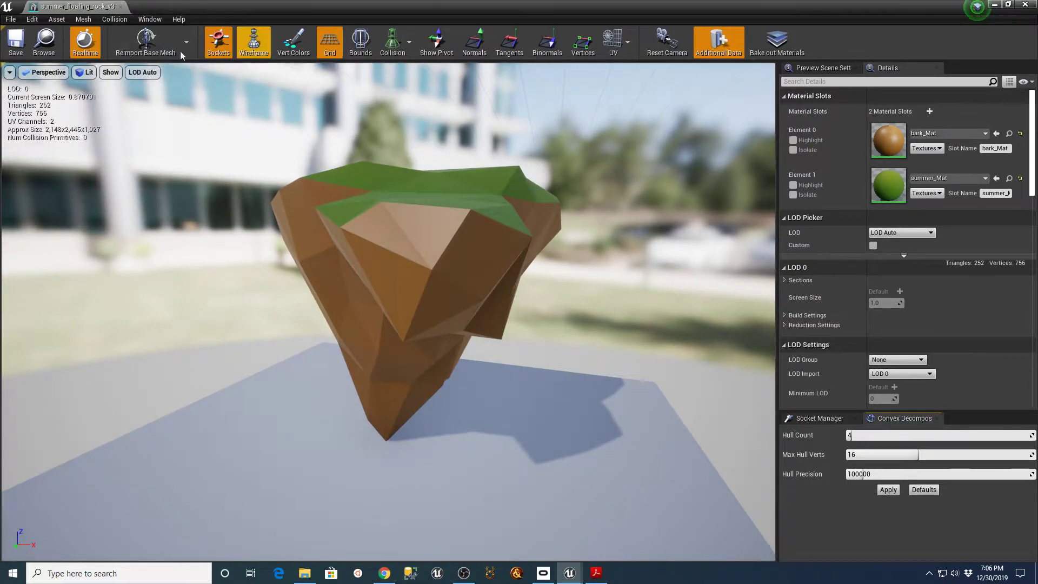
pyautogui.click(409, 42)
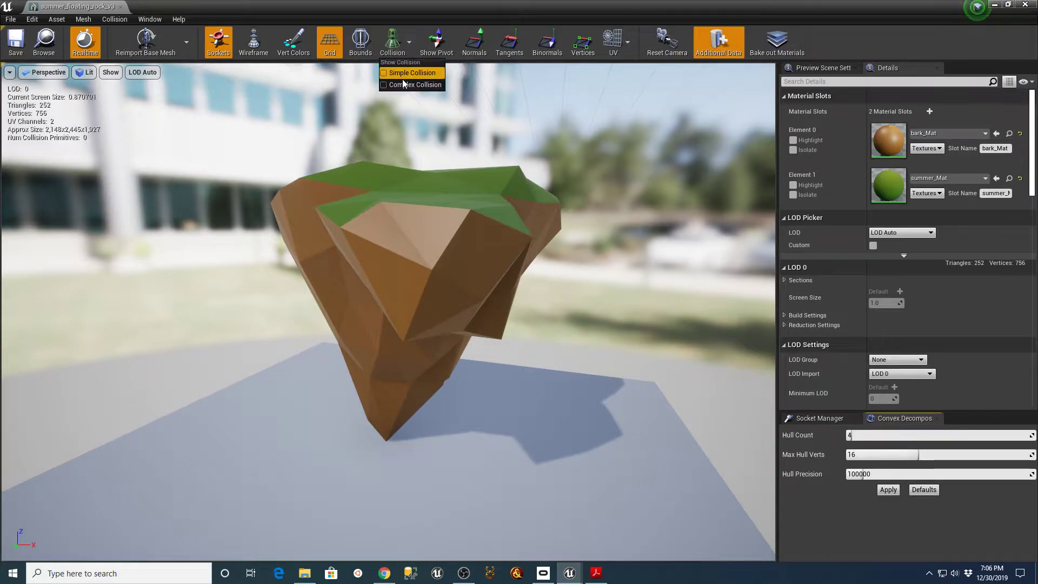
pyautogui.click(384, 73)
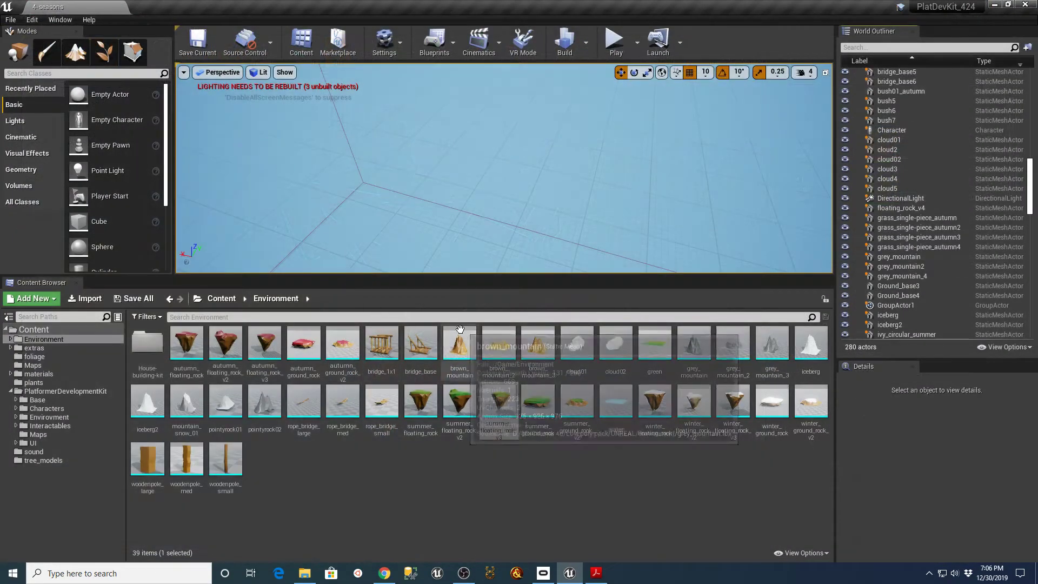
pyautogui.rightClick(497, 411)
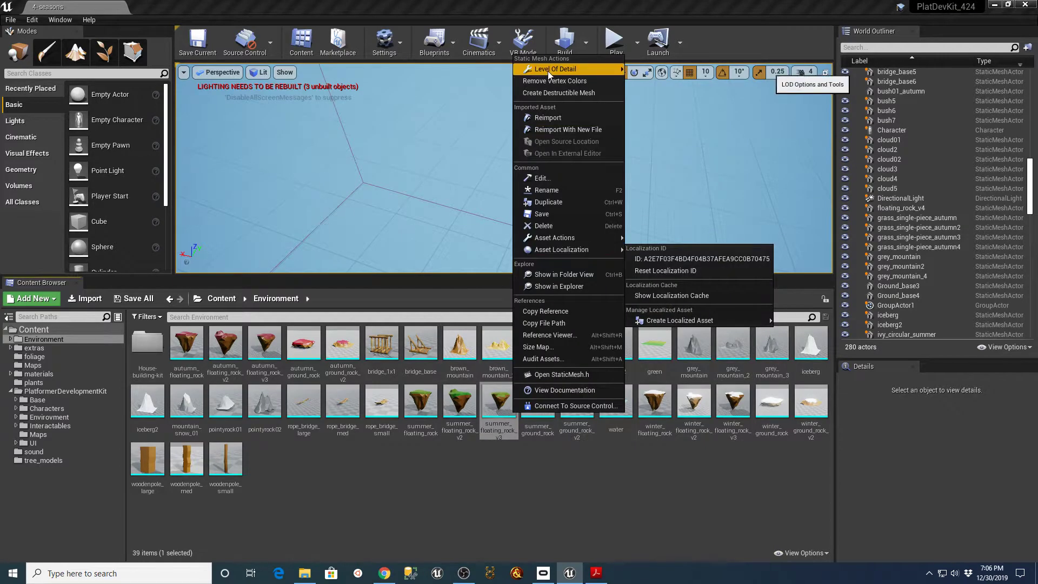
pyautogui.click(197, 40)
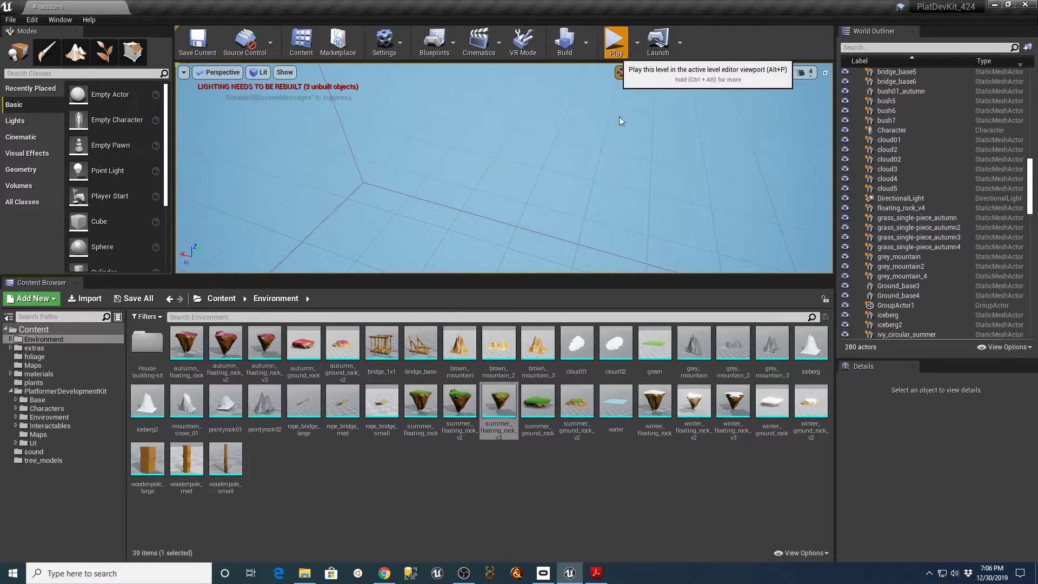
pyautogui.click(614, 40)
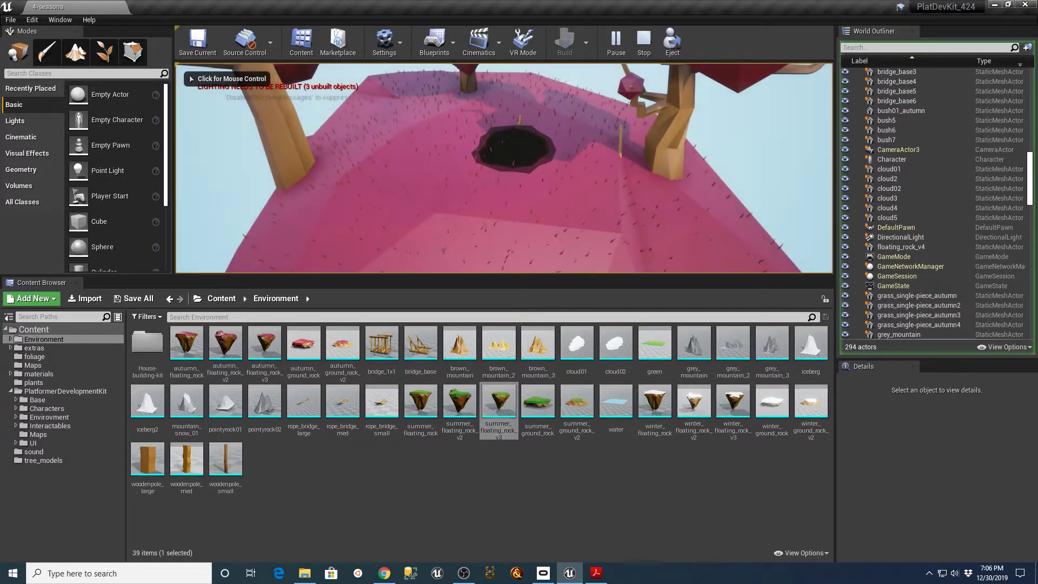
pyautogui.click(502, 169)
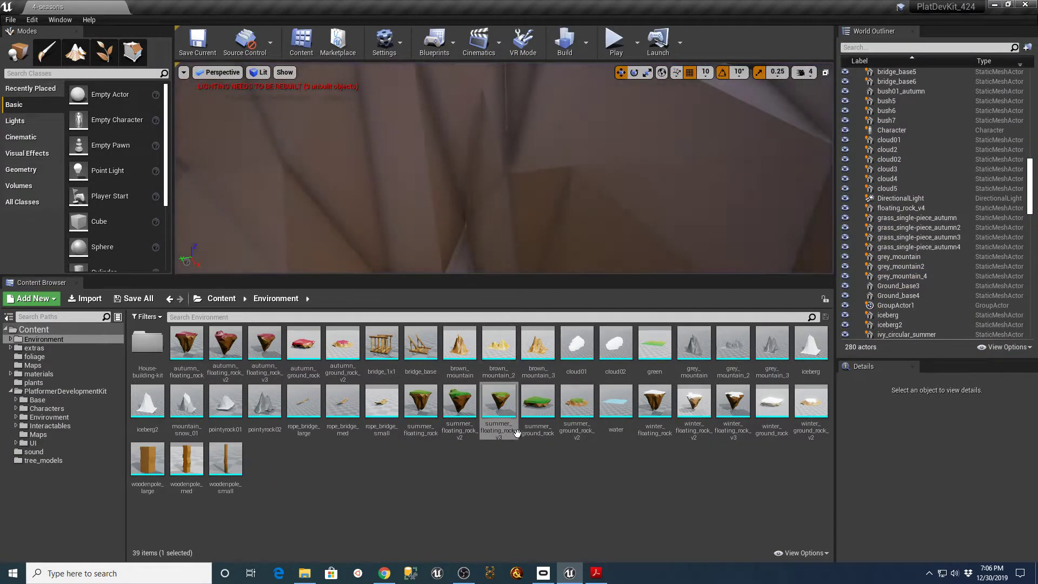
pyautogui.doubleClick(498, 402)
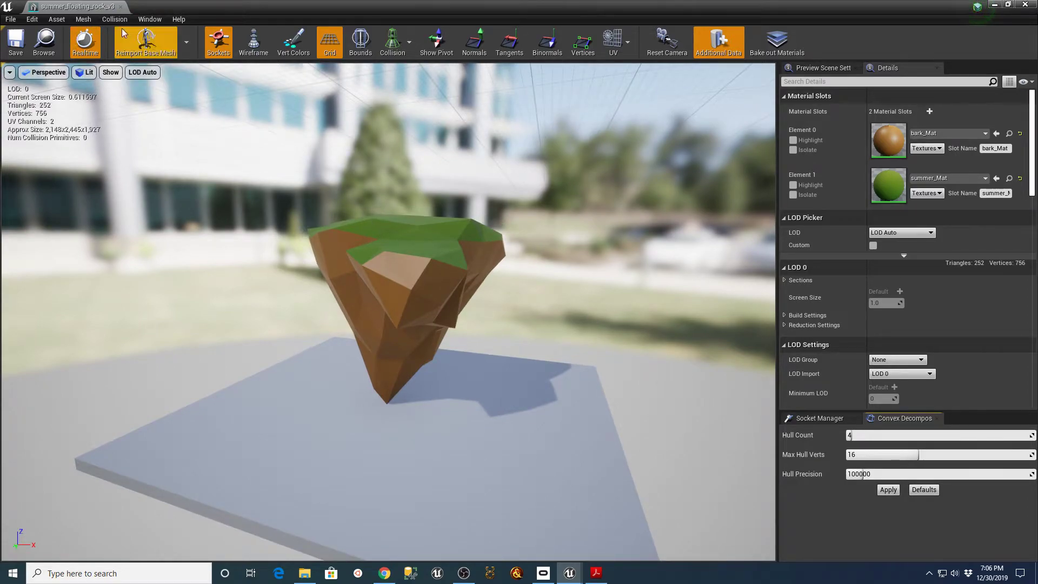
# Step: Set the rock's Collision Complexity to Use Complex Collision As Simple and close the mesh editor
pyautogui.click(113, 18)
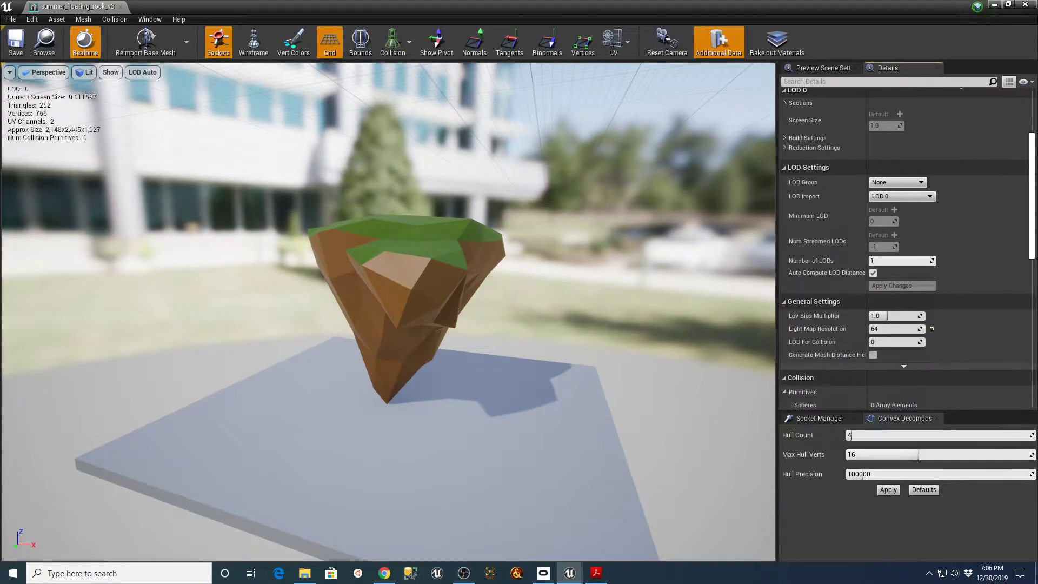
pyautogui.scroll(-3)
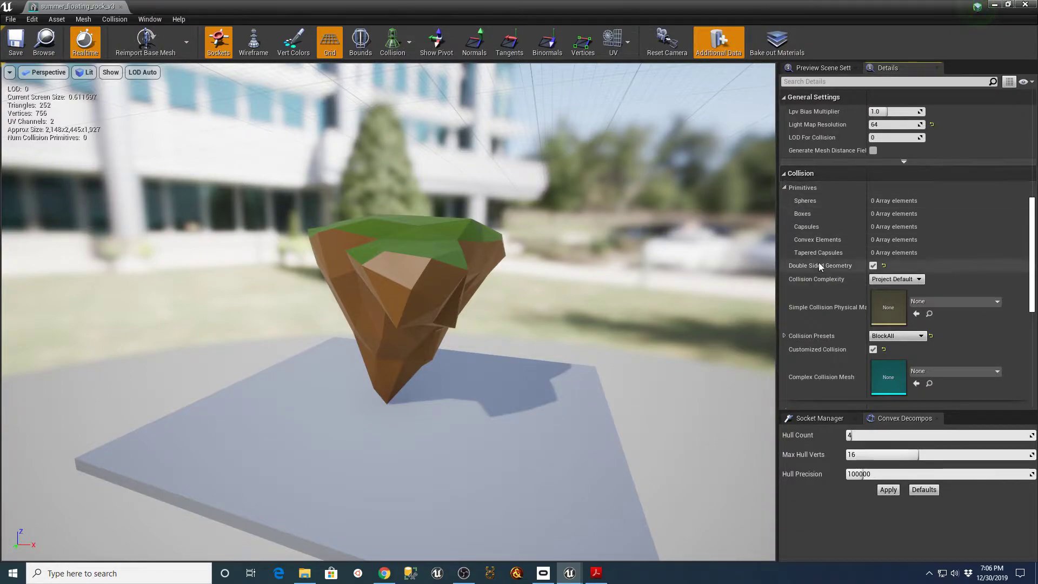
pyautogui.moveTo(816, 279)
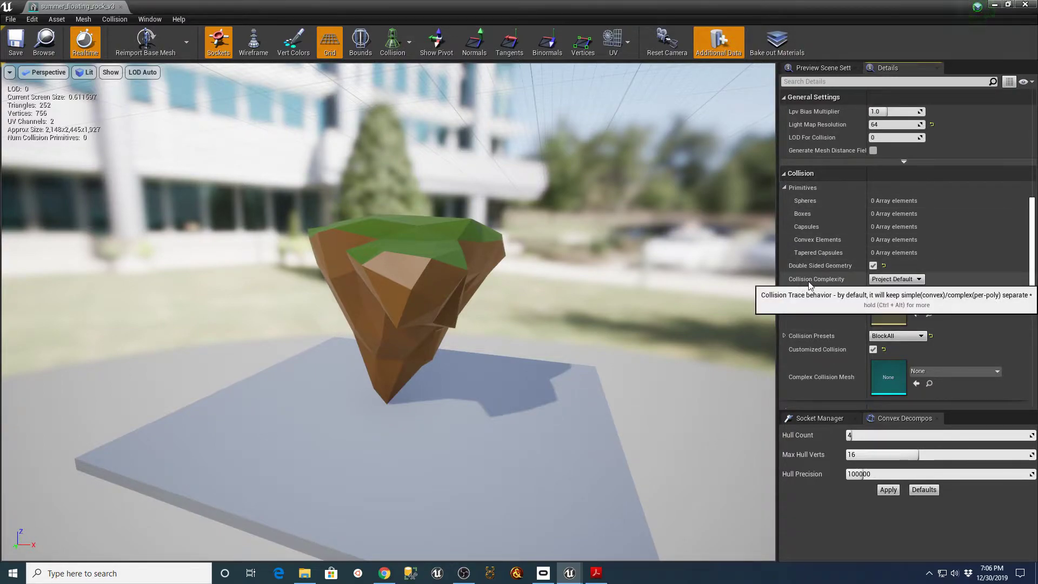
pyautogui.click(919, 279)
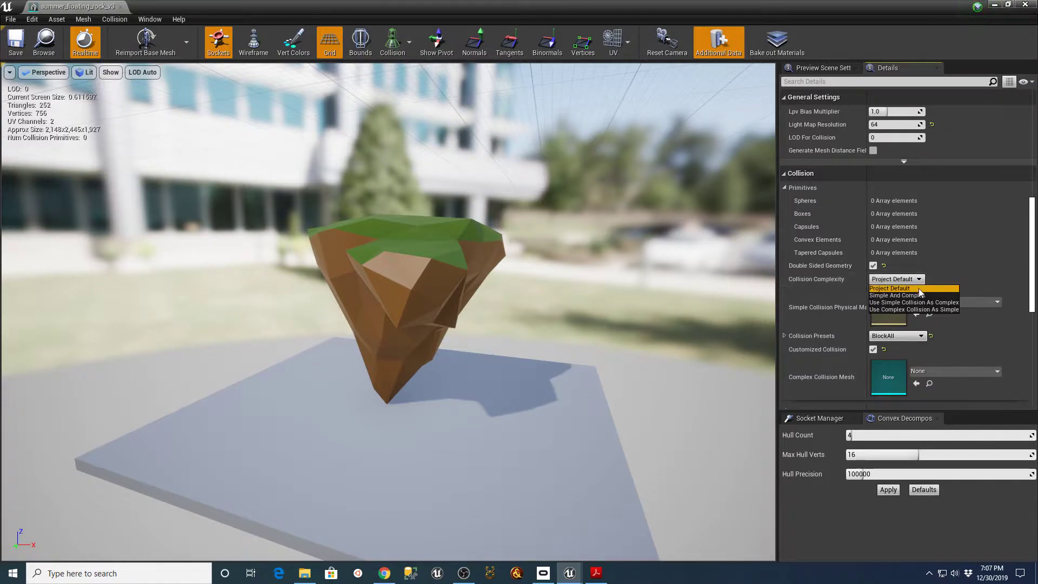
pyautogui.moveTo(935, 308)
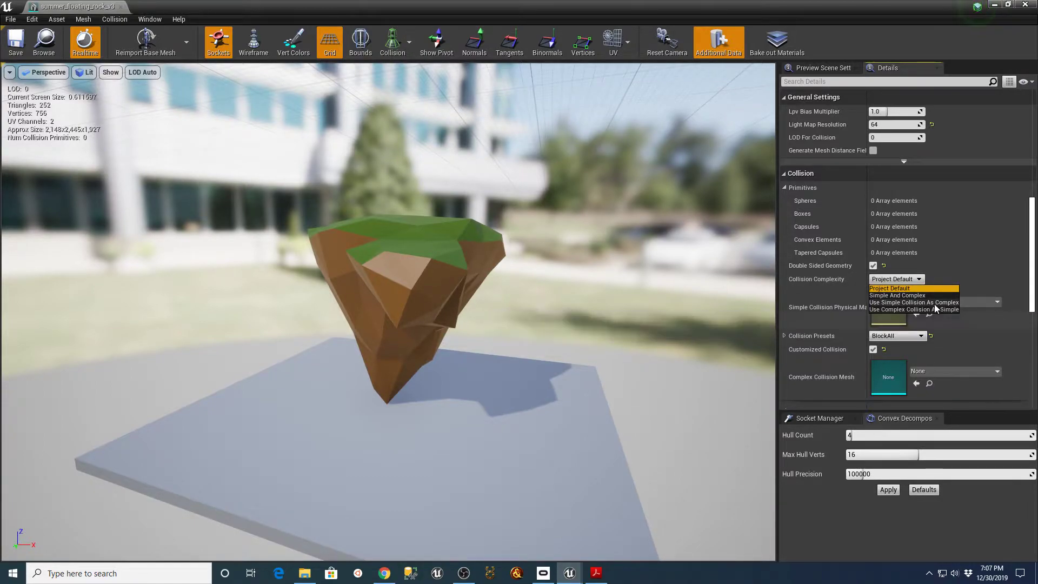
pyautogui.click(933, 310)
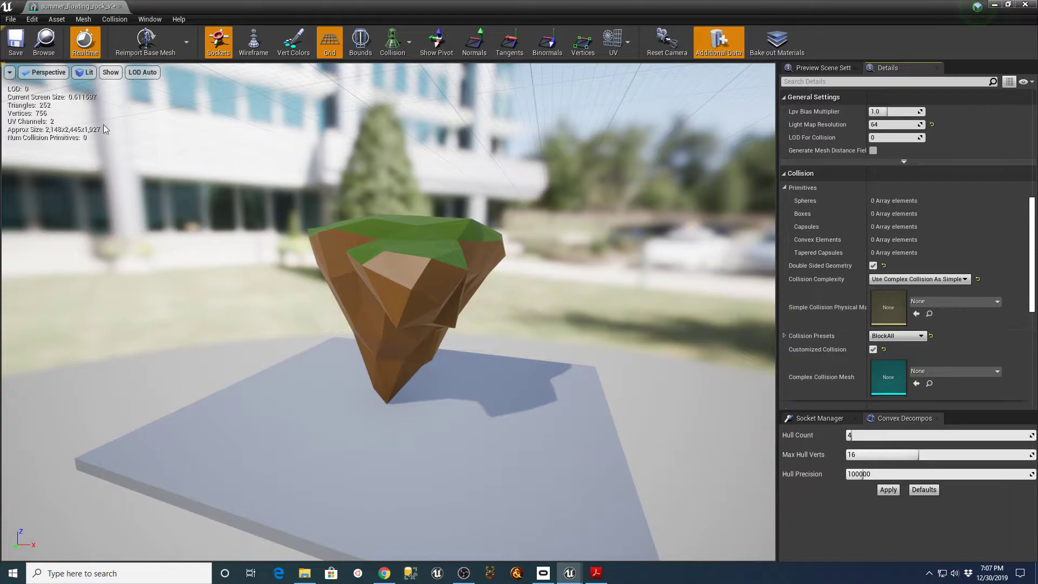
pyautogui.moveTo(123, 8)
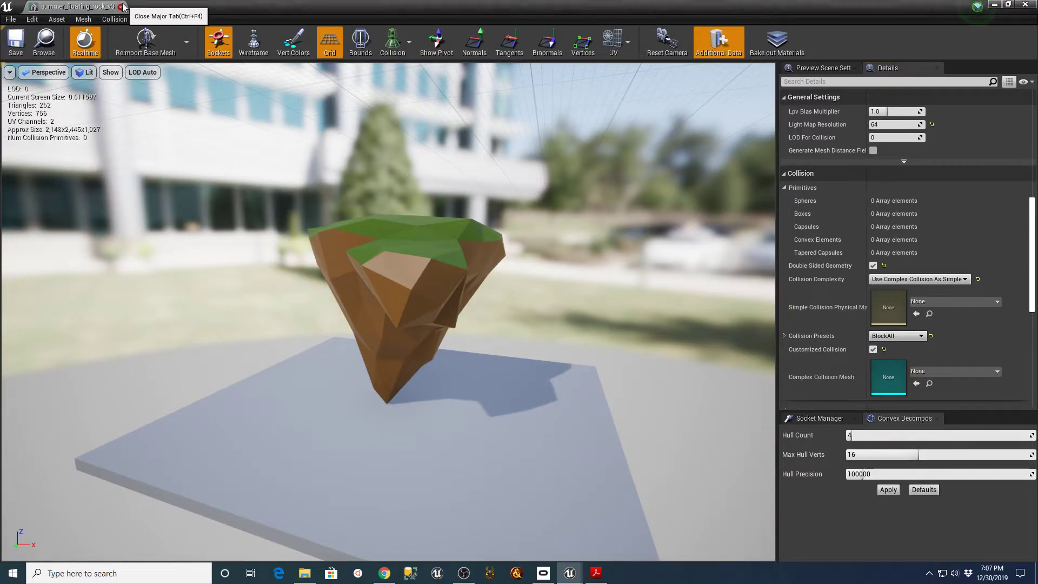
pyautogui.click(122, 7)
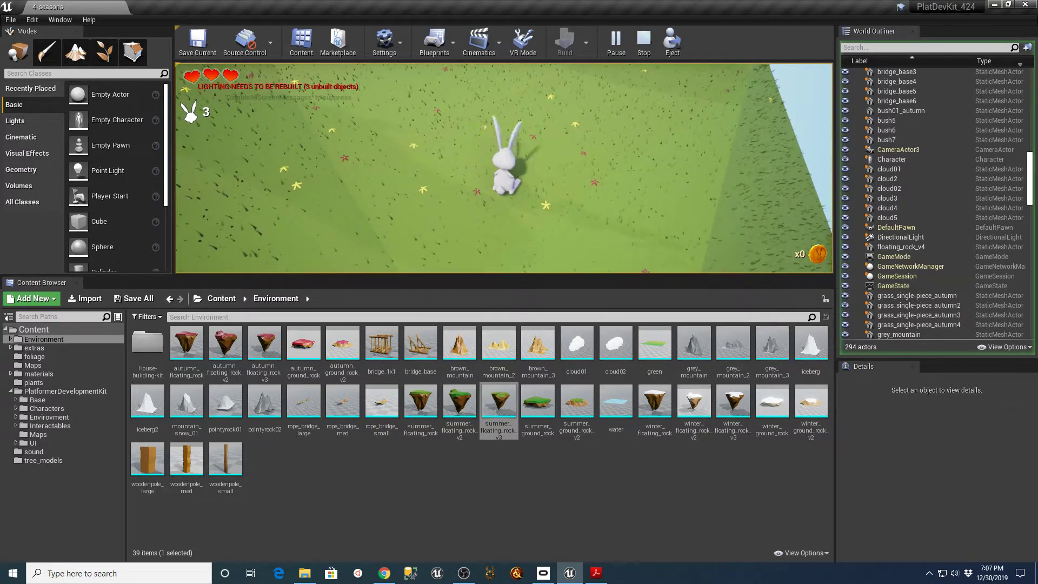
# Step: Bring up the Chrome tab with the 'Complex Collision as simple?' forum thread
pyautogui.click(642, 42)
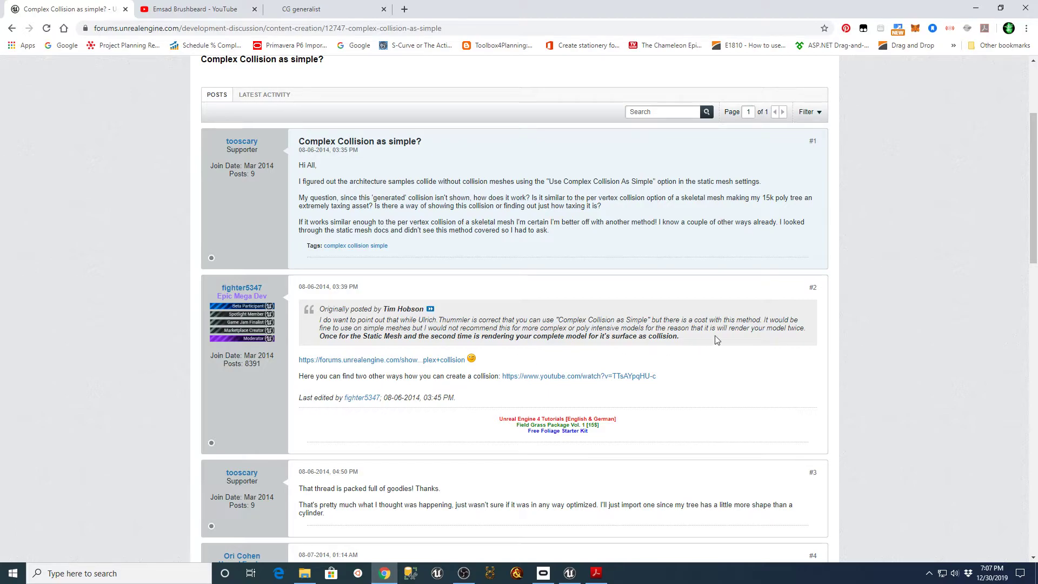
pyautogui.moveTo(360, 338)
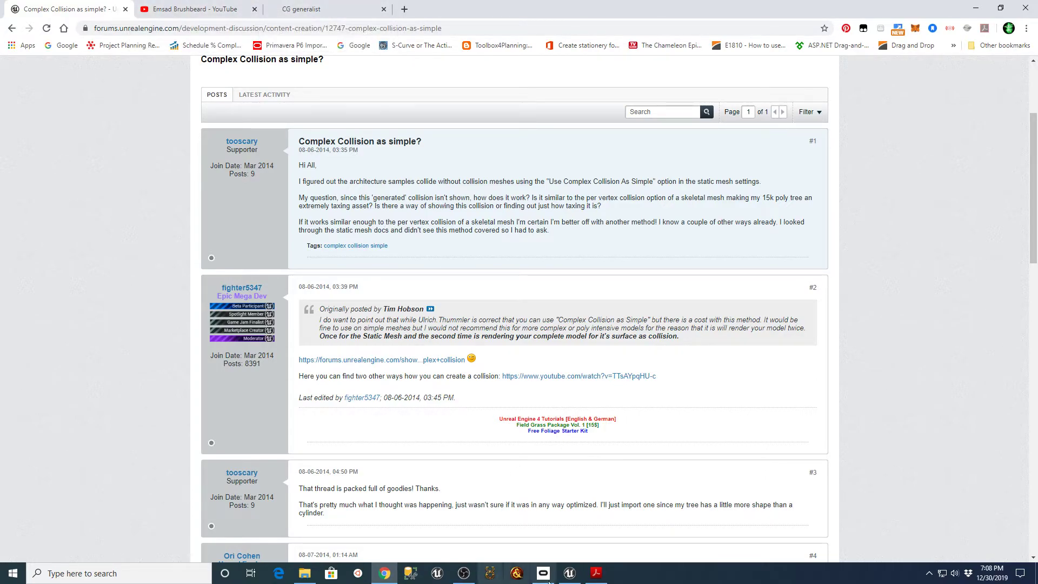
# Step: Return from the forum page to the Unreal level editor
pyautogui.click(567, 573)
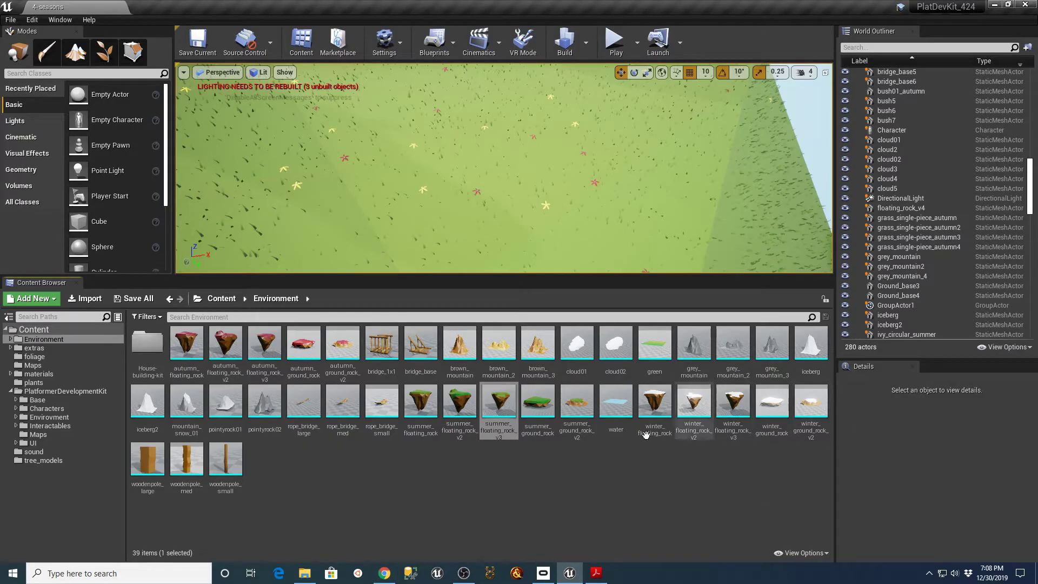
pyautogui.moveTo(497, 406)
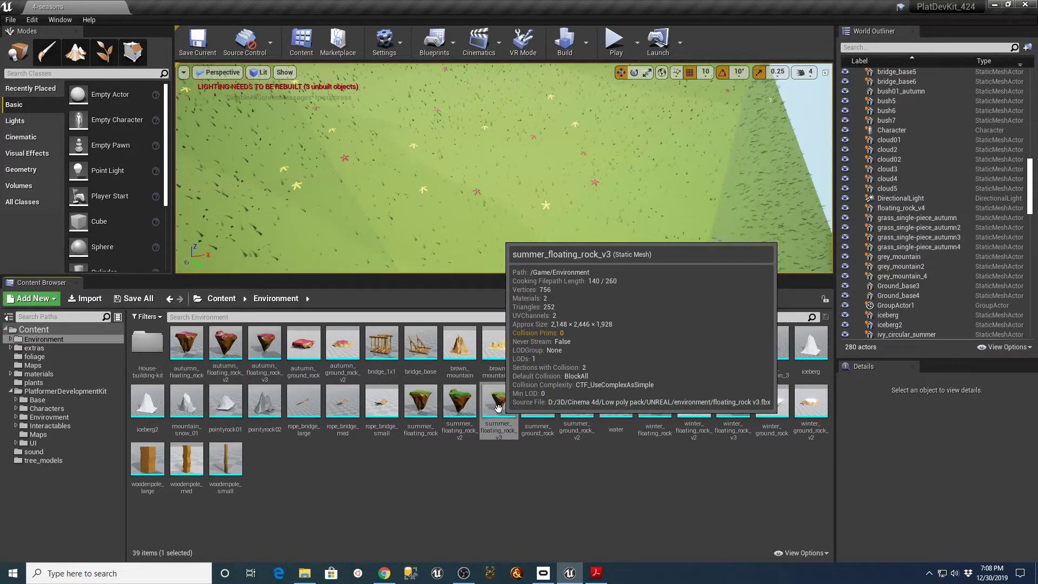
pyautogui.moveTo(633, 517)
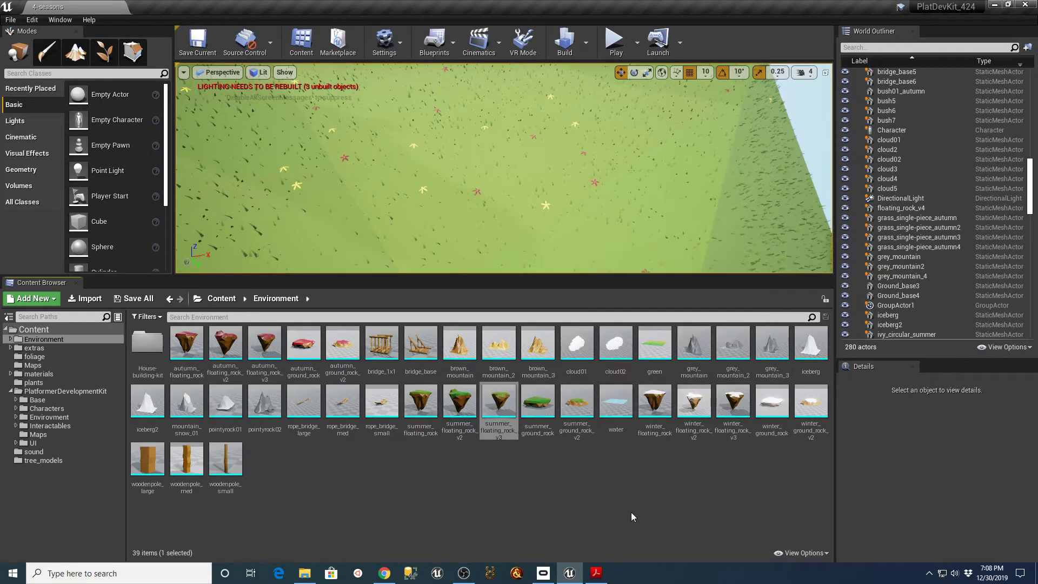
pyautogui.moveTo(599, 517)
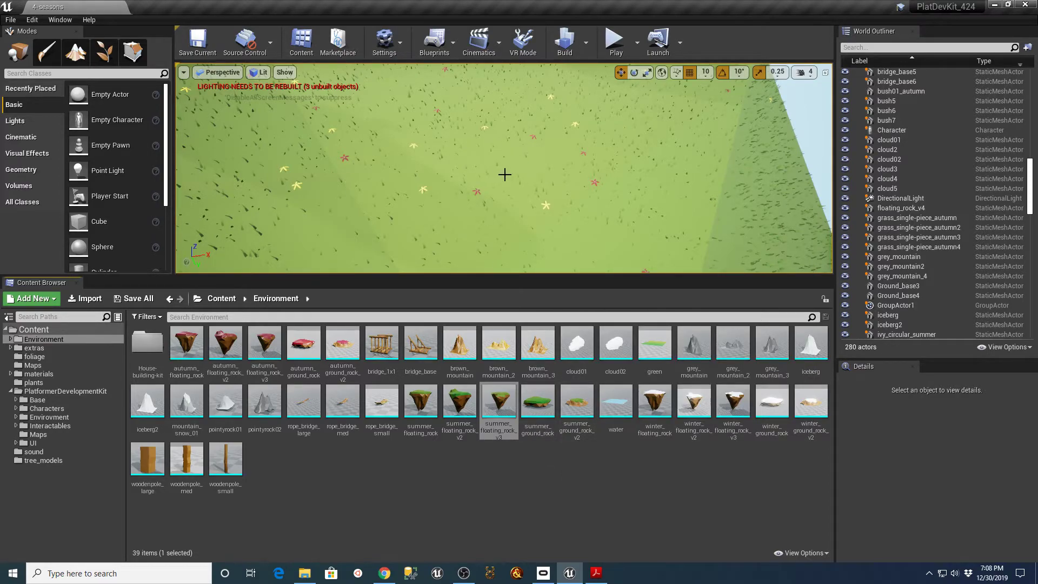
pyautogui.moveTo(186, 342)
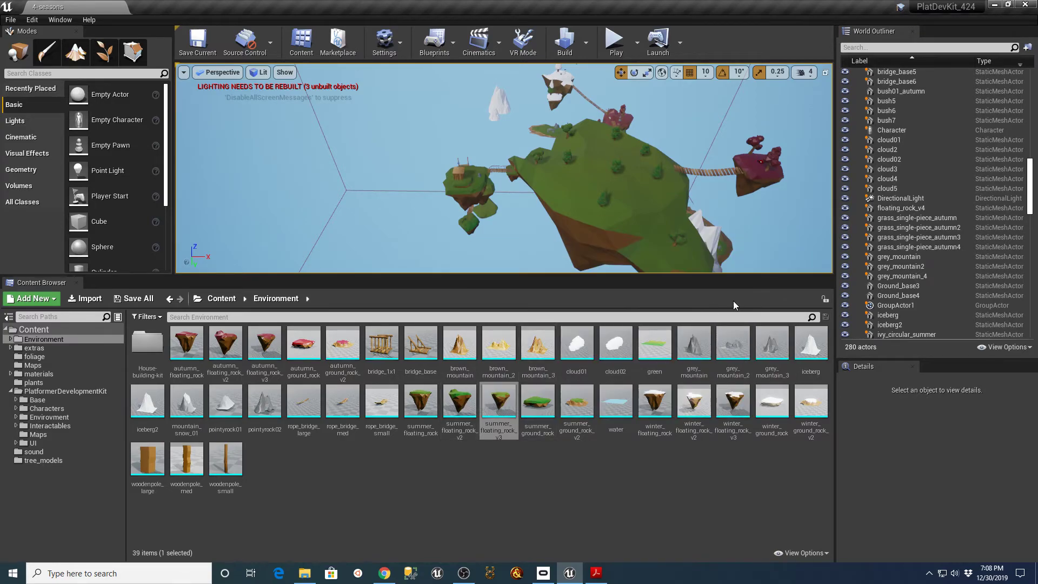
# Step: Reopen summer_floating_rock_v3 and view its Collision section in Details
pyautogui.doubleClick(497, 402)
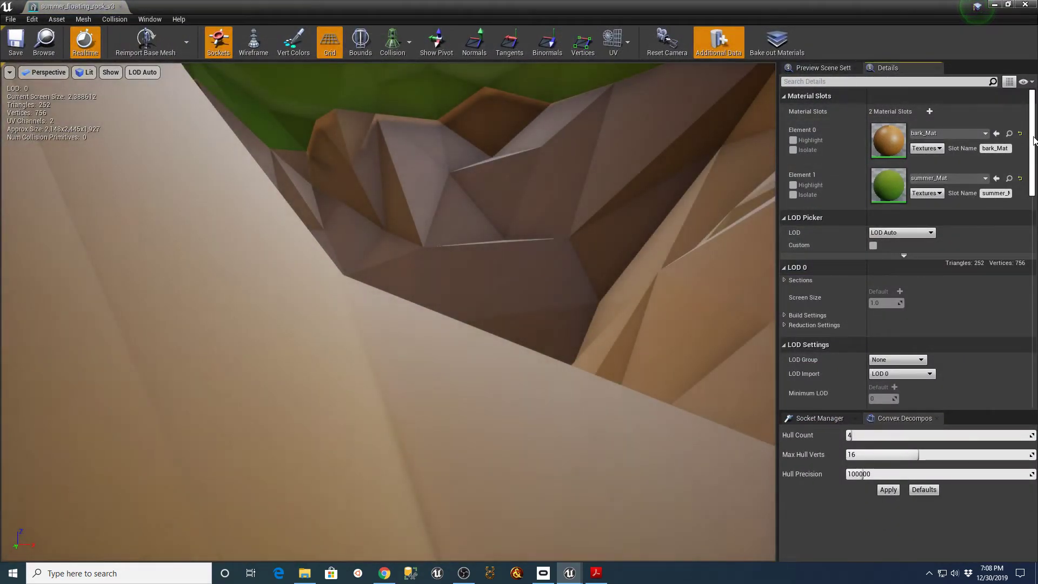
pyautogui.scroll(-3)
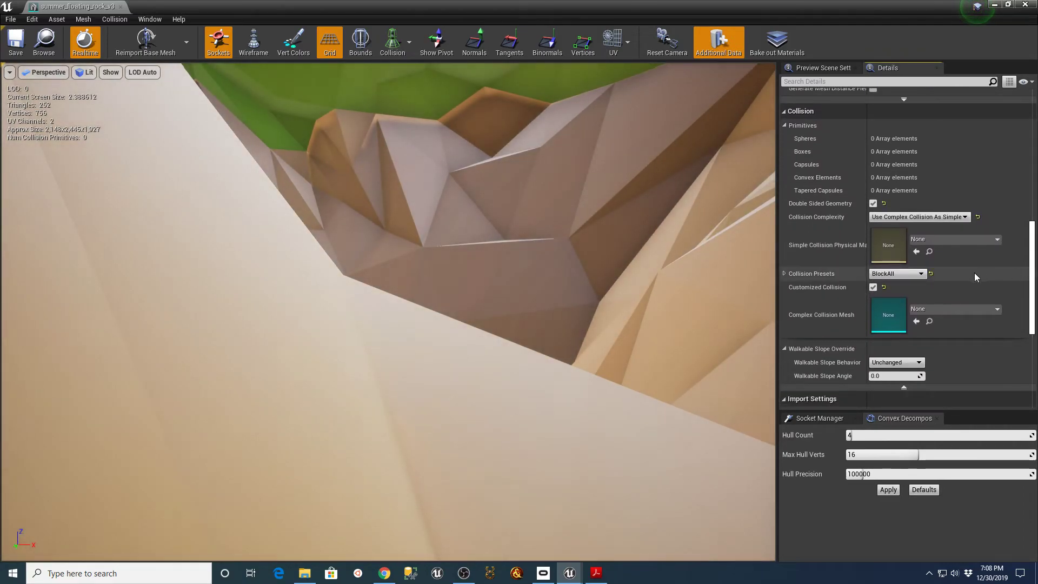
pyautogui.moveTo(951, 216)
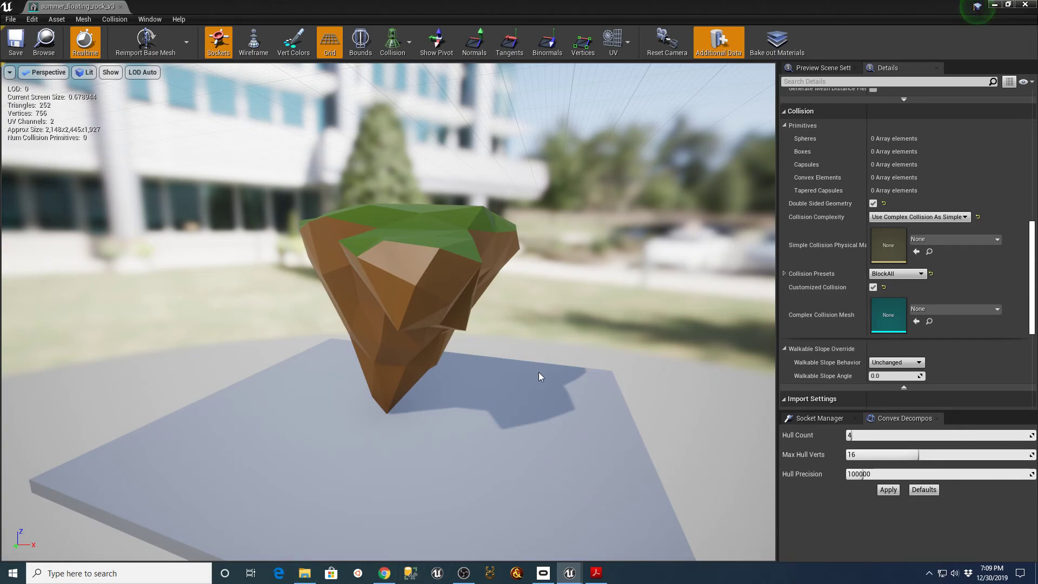
pyautogui.moveTo(533, 414)
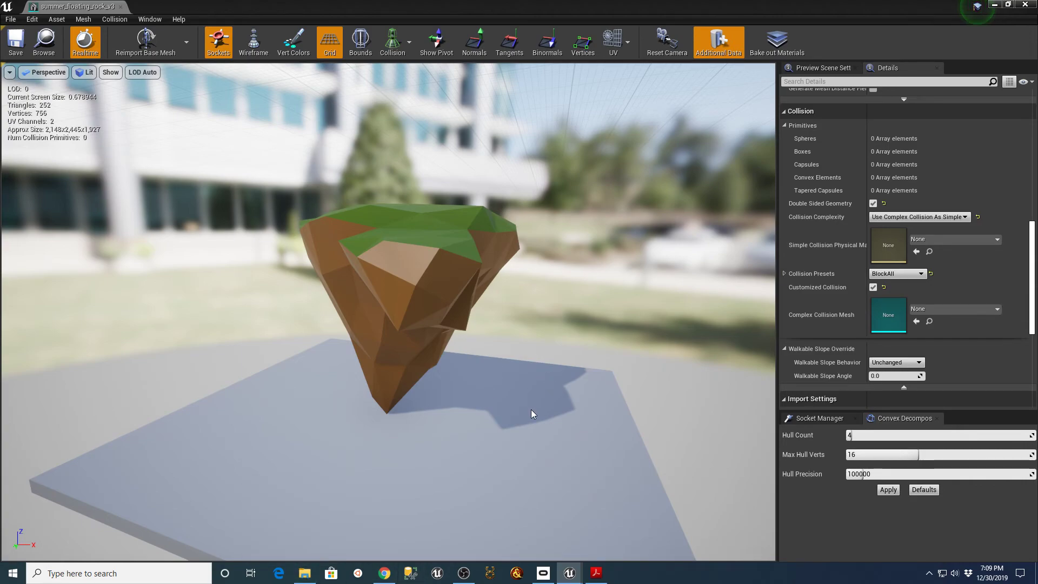